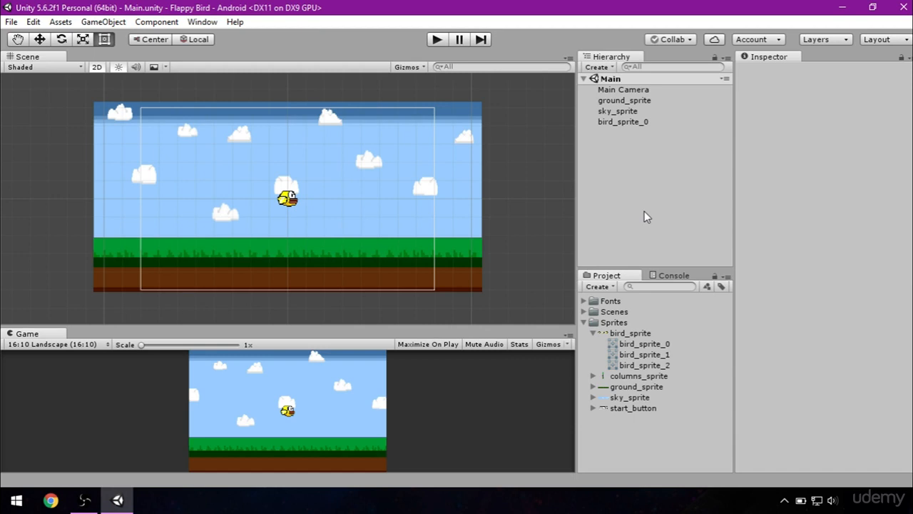
mouse_move(625, 108)
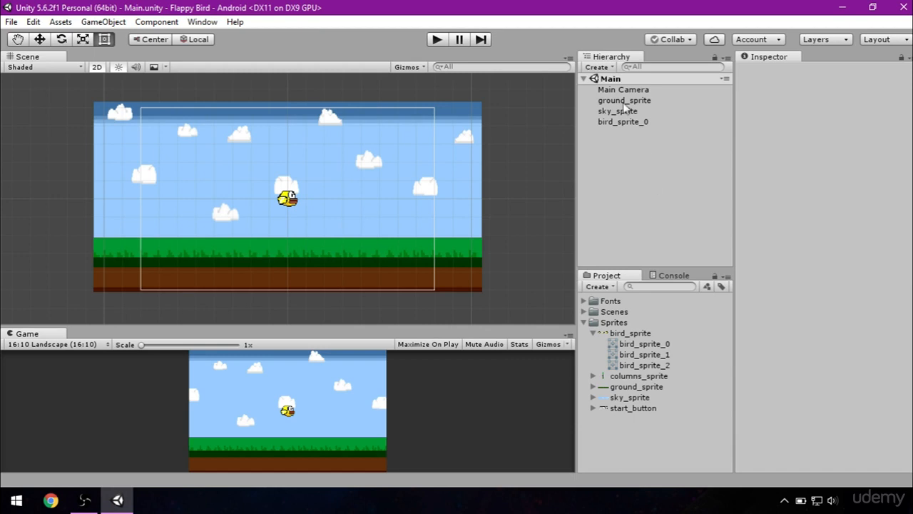
Rename the ground object to Ground in the Inspector's name field
click(622, 121)
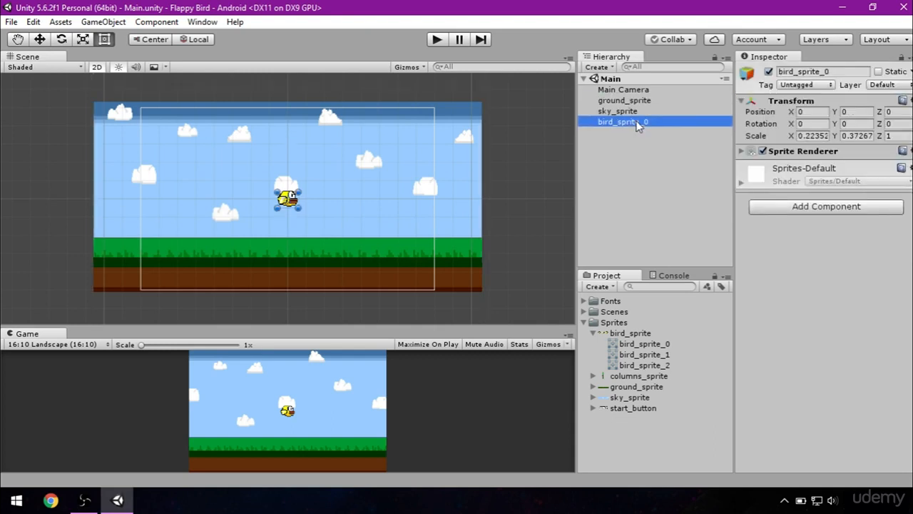
click(624, 100)
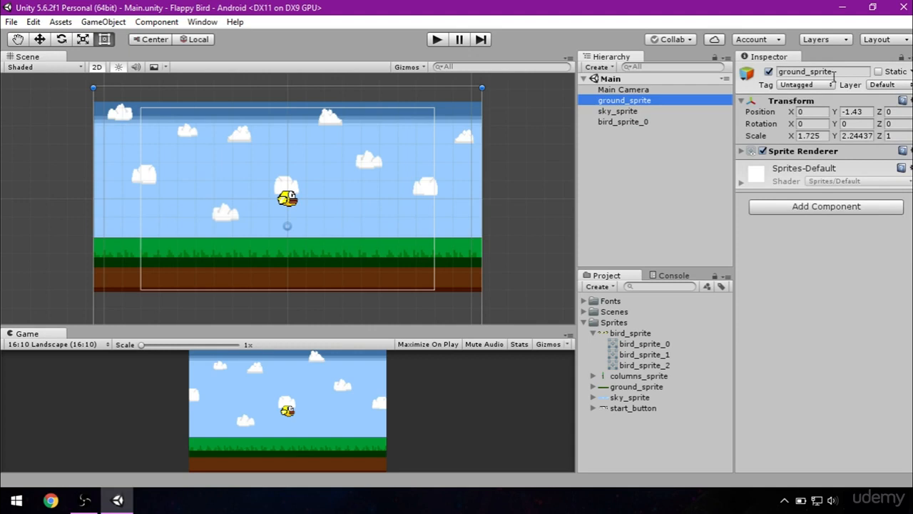
double_click(820, 72)
text(G)
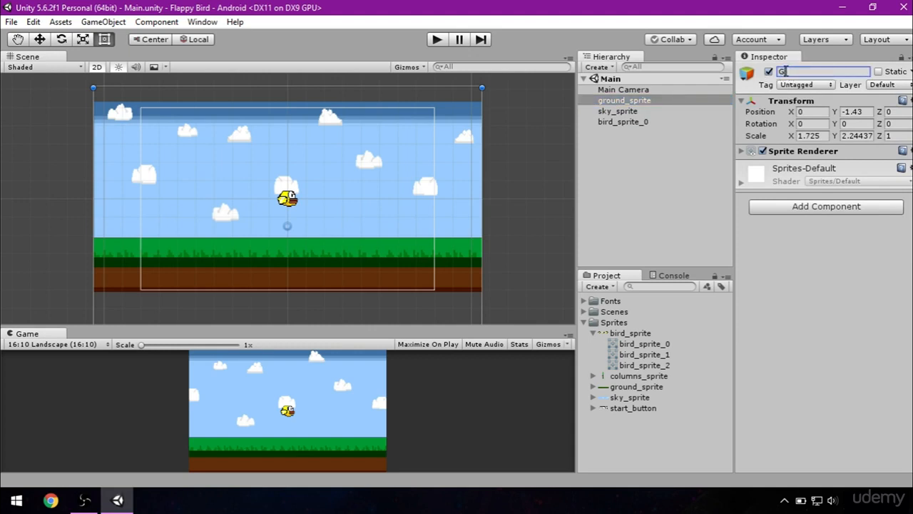
text(round)
click(619, 111)
text(Sky)
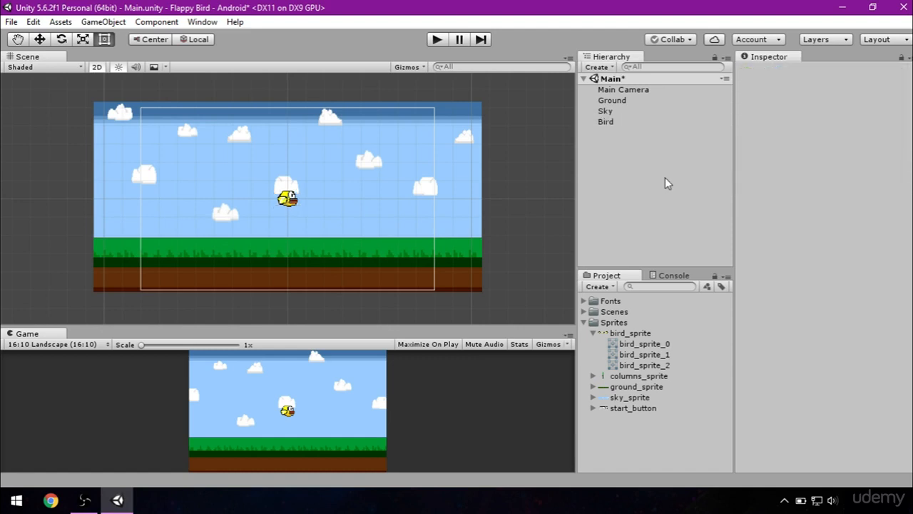
mouse_move(608, 133)
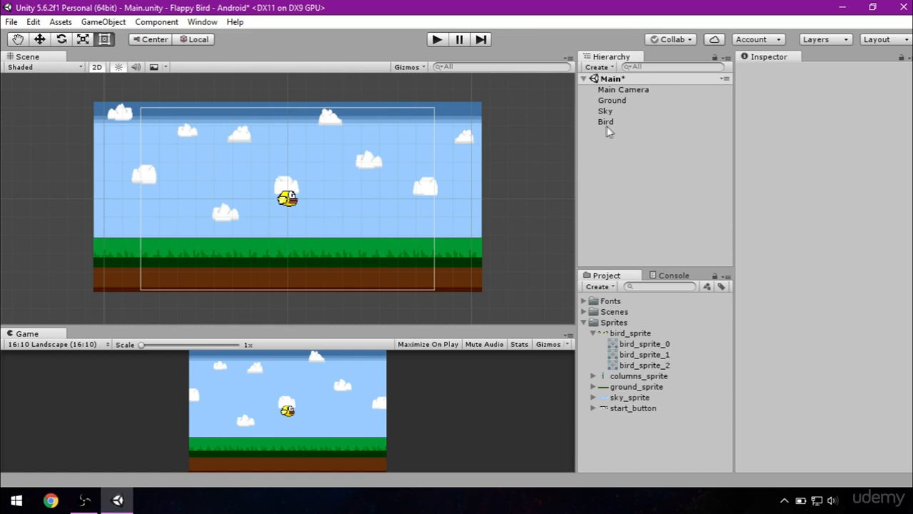
Add a Rigidbody 2D component to the Bird
click(605, 121)
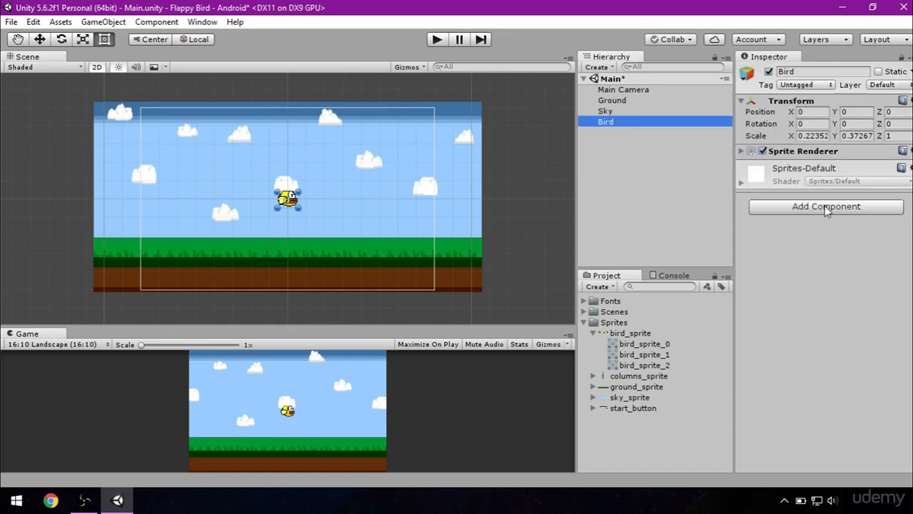
click(826, 206)
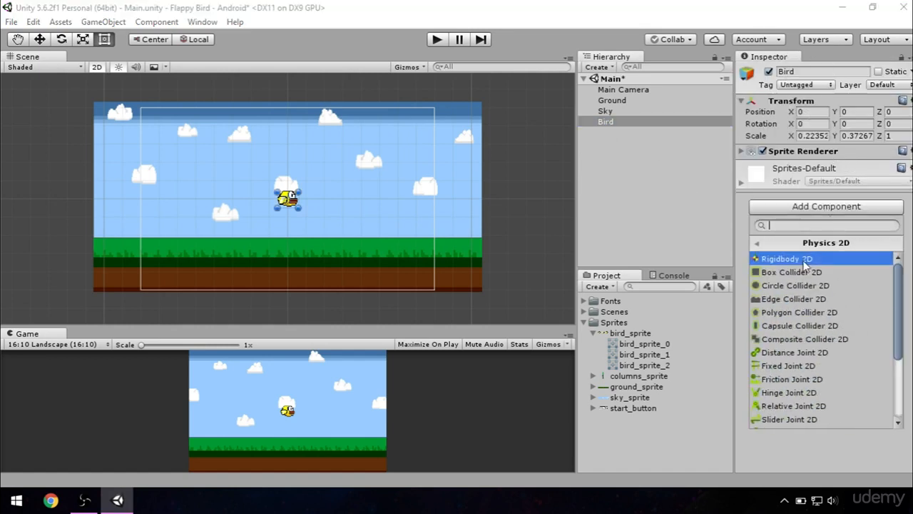
click(787, 258)
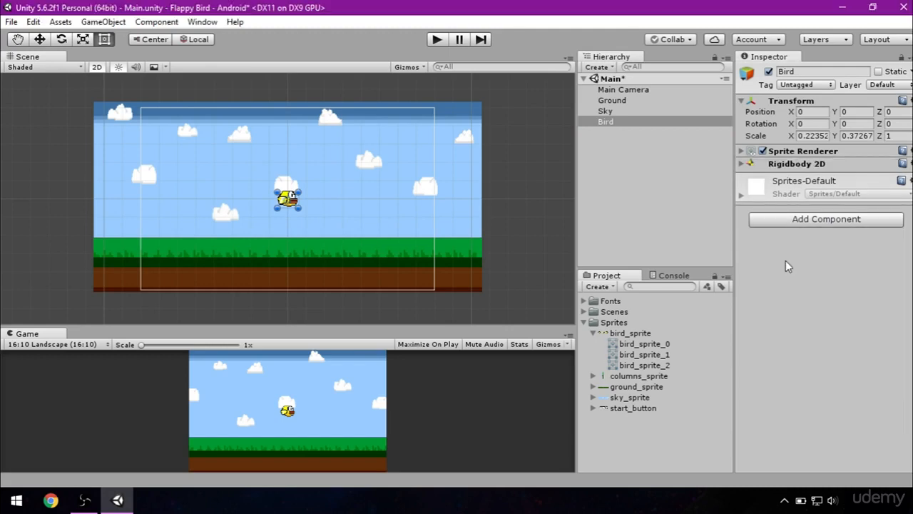
Add a Polygon Collider 2D from Physics 2D to the Bird
click(825, 219)
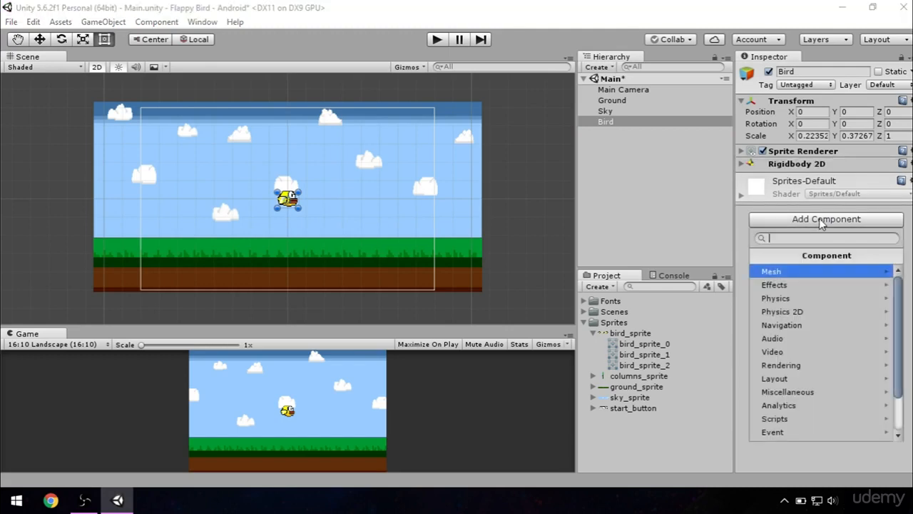
click(782, 311)
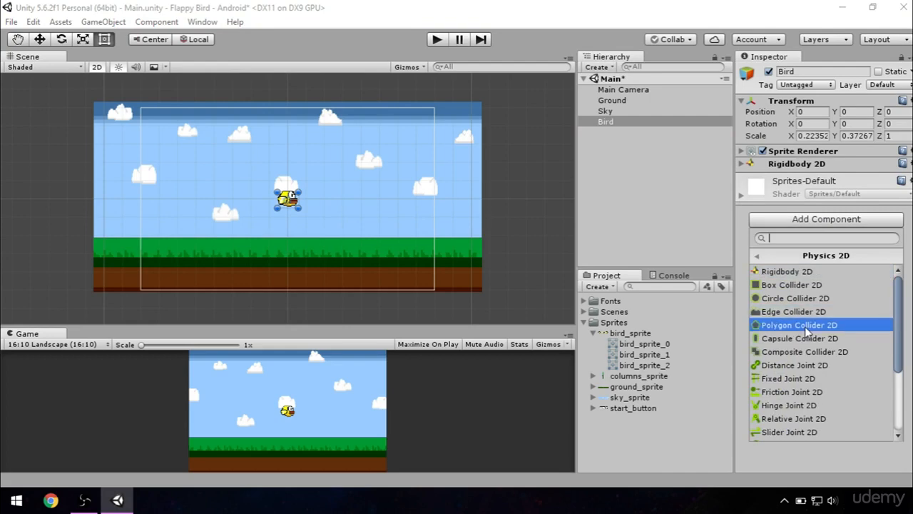
click(799, 324)
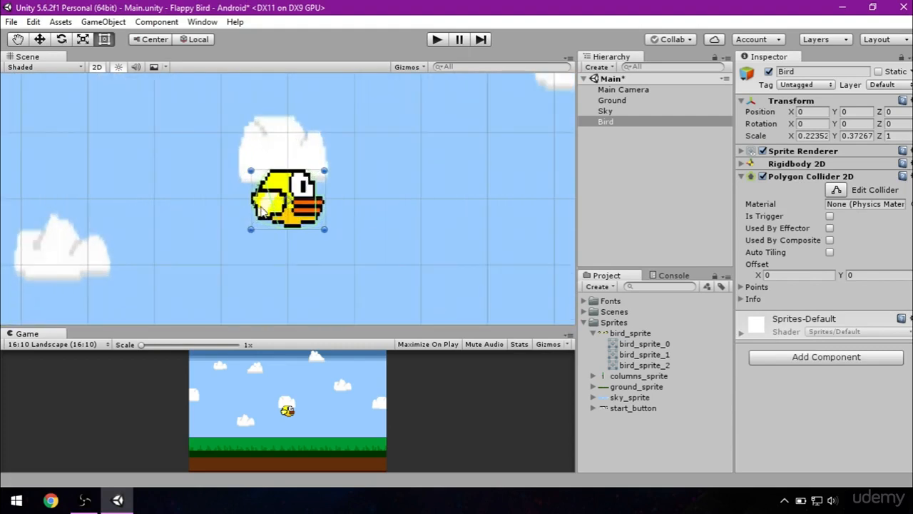
scroll(up, 3)
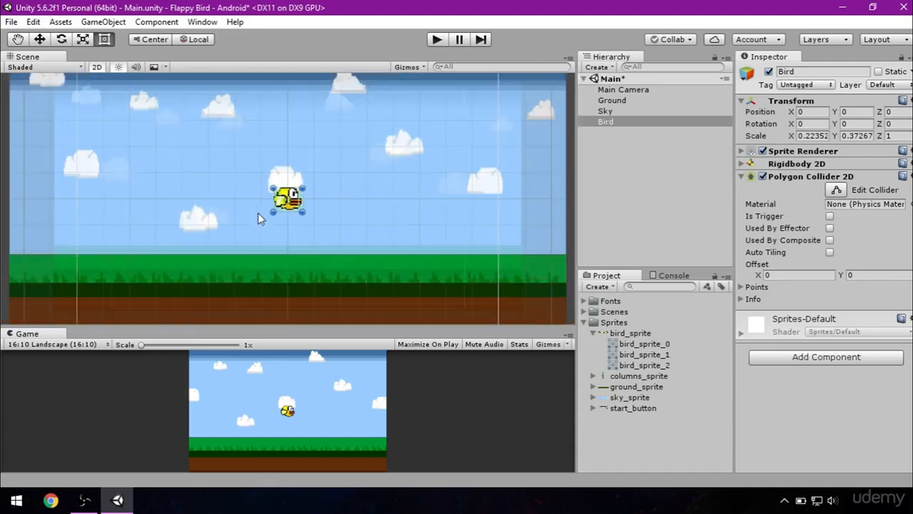
Add a Box Collider 2D to the Ground object
click(611, 100)
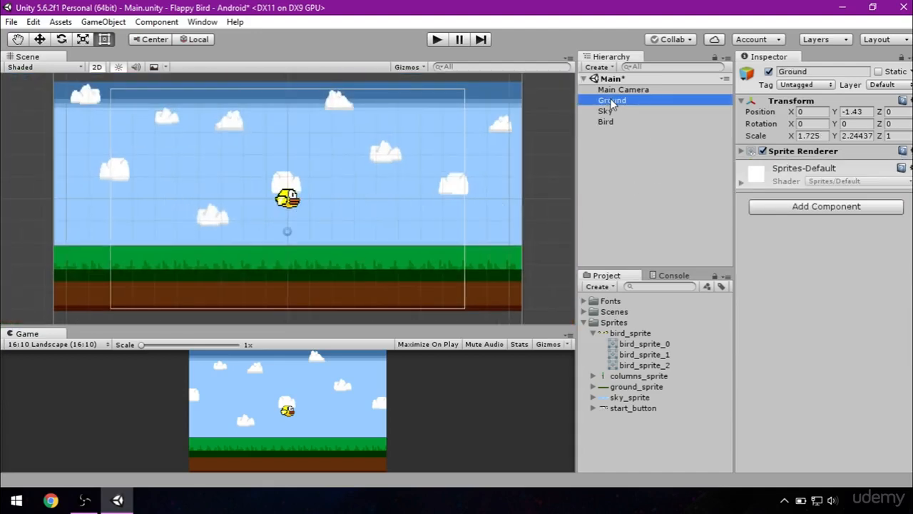
click(825, 206)
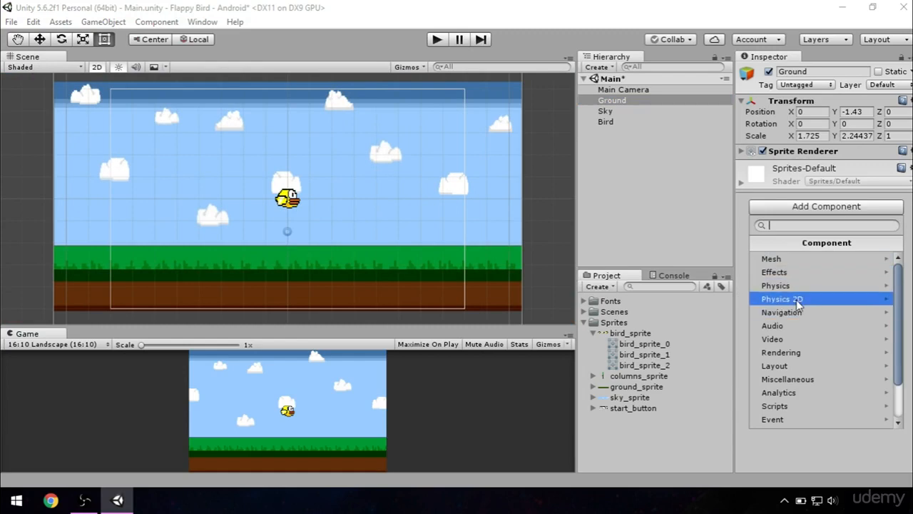
click(782, 299)
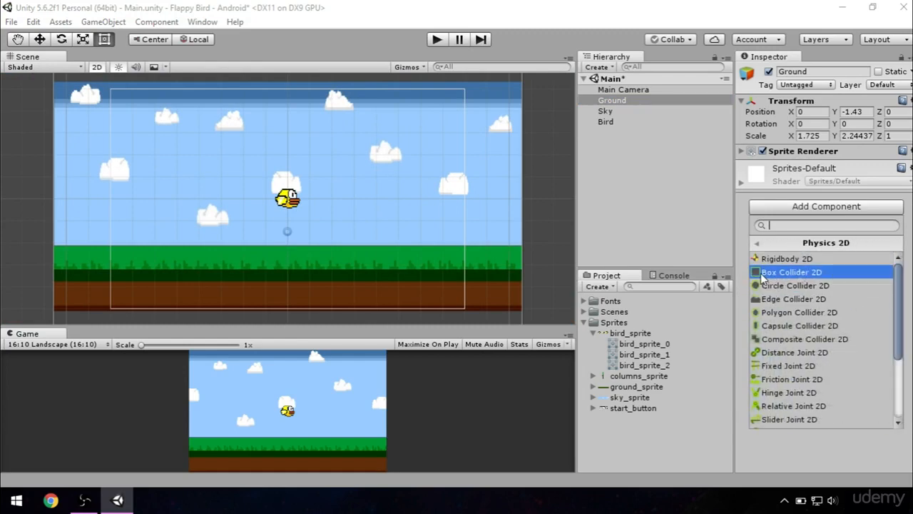
click(791, 272)
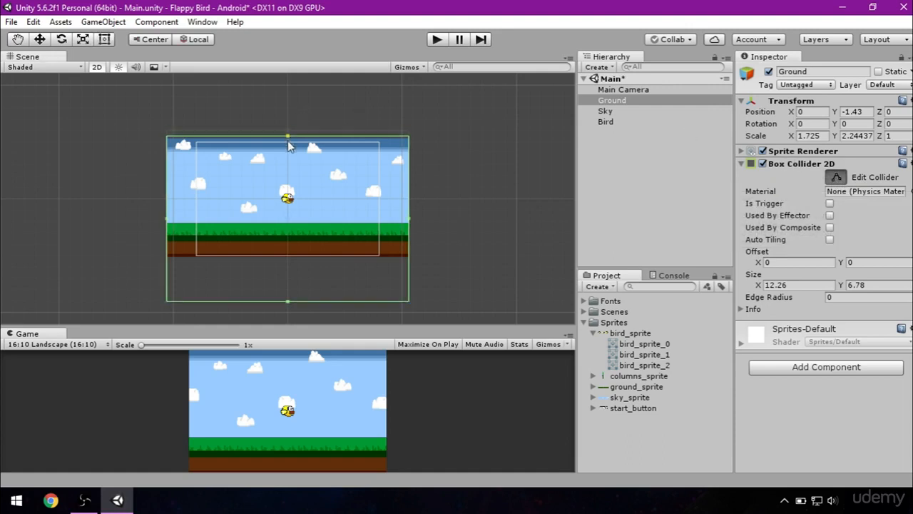
Shrink the Ground's collider down to a thin strip at the grass top
drag(287, 135, 288, 218)
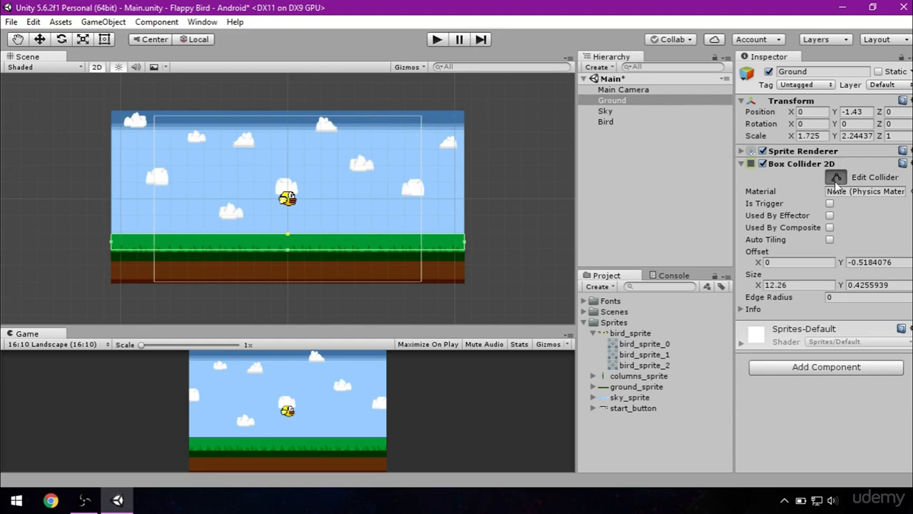
click(835, 177)
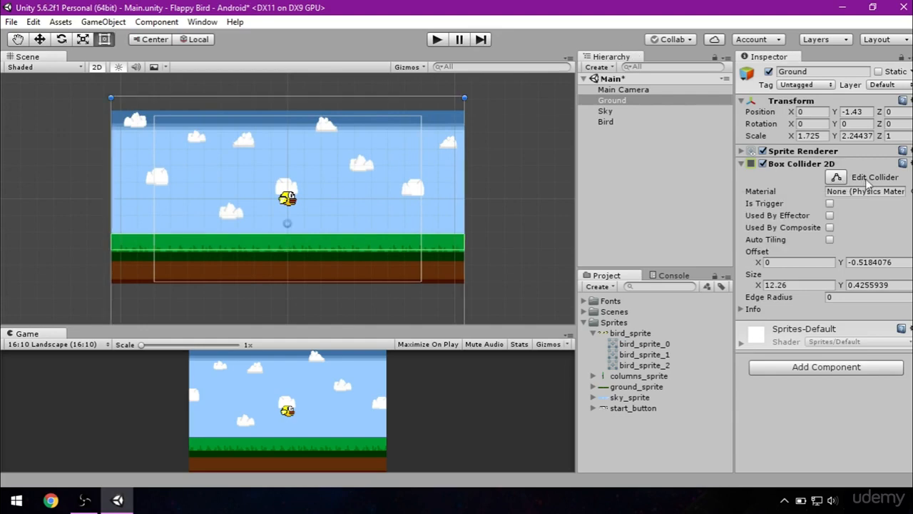
click(605, 110)
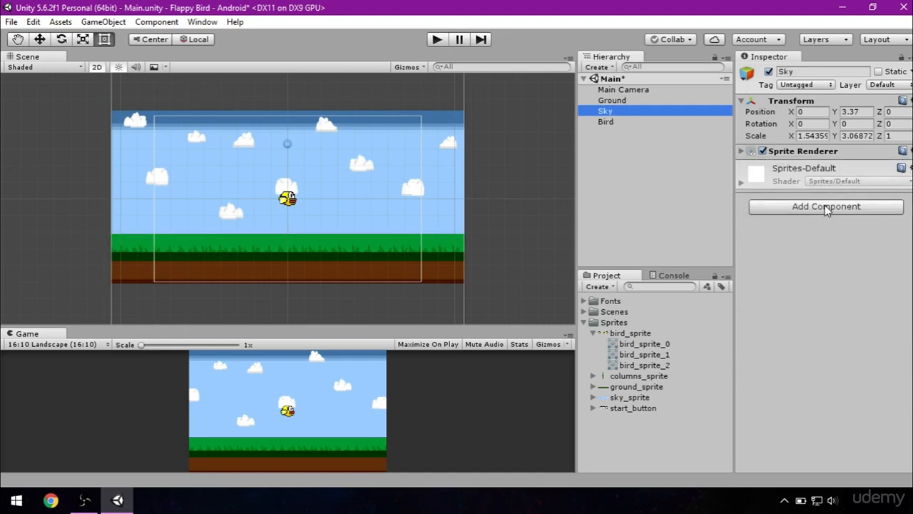
Add a Box Collider 2D to Sky and trim it to the sky's top edge
click(825, 206)
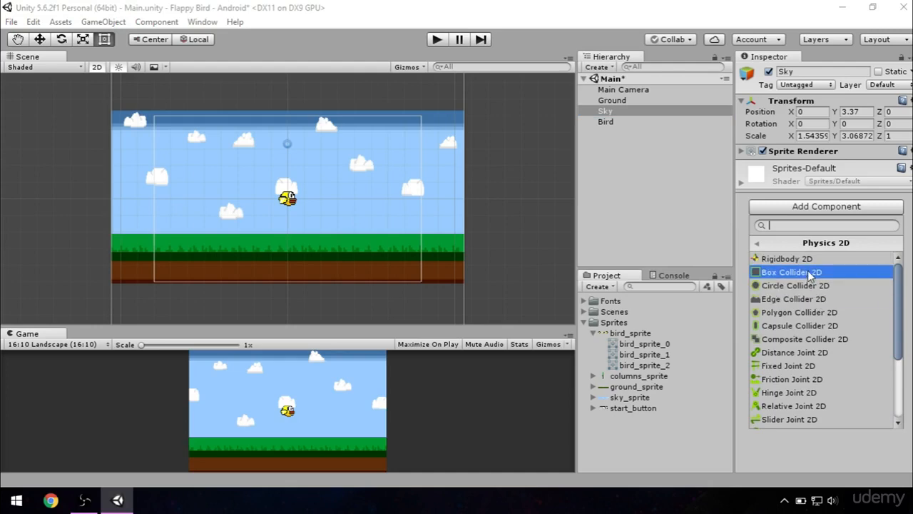
click(791, 272)
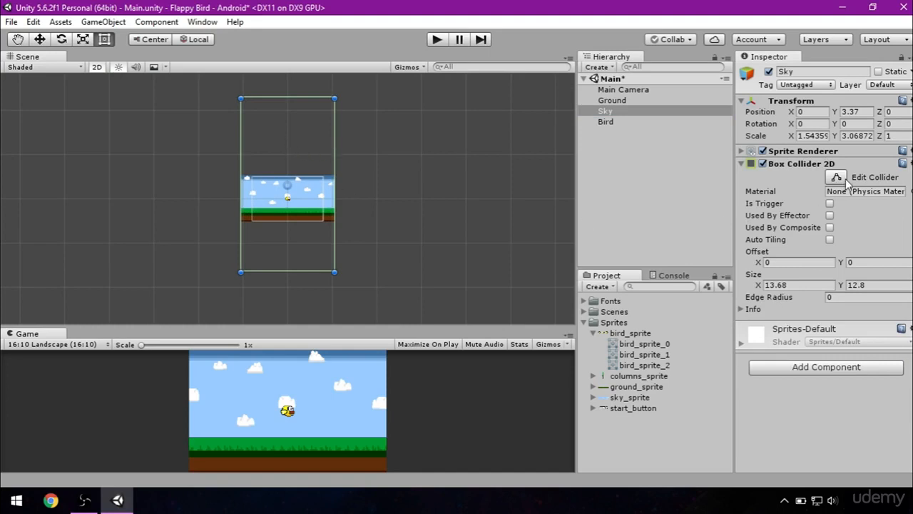
mouse_move(836, 177)
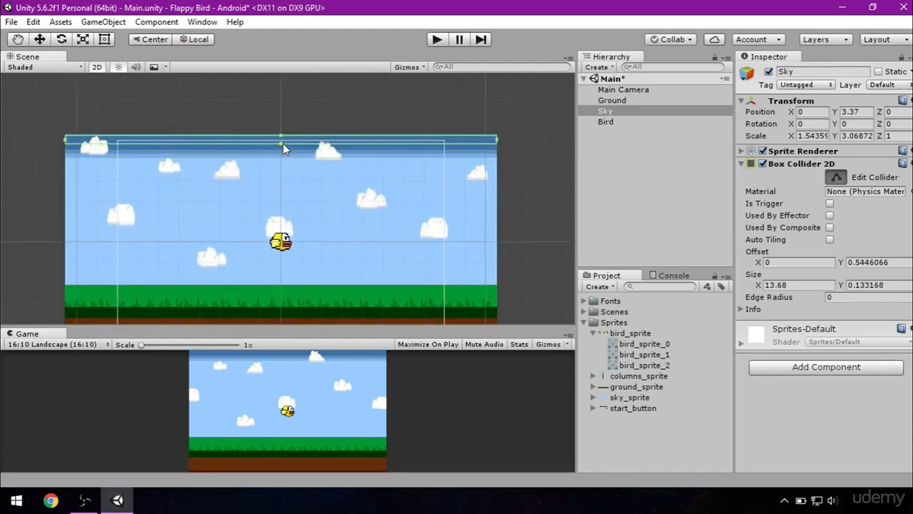
click(652, 179)
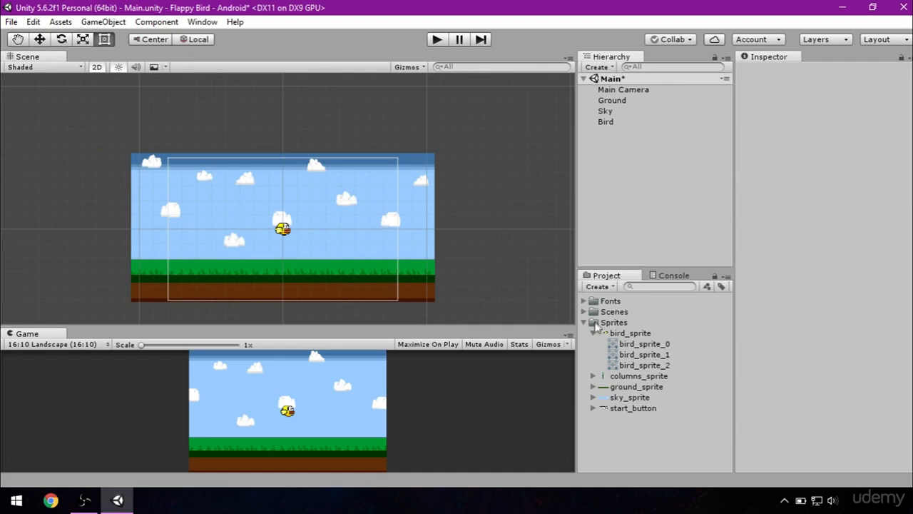
Create a new C# script named Bird in the project assets
click(584, 322)
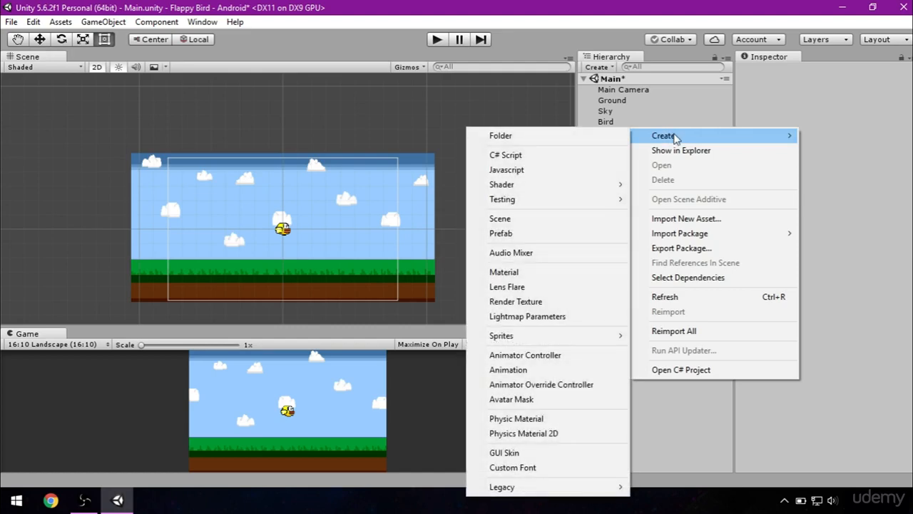
click(506, 155)
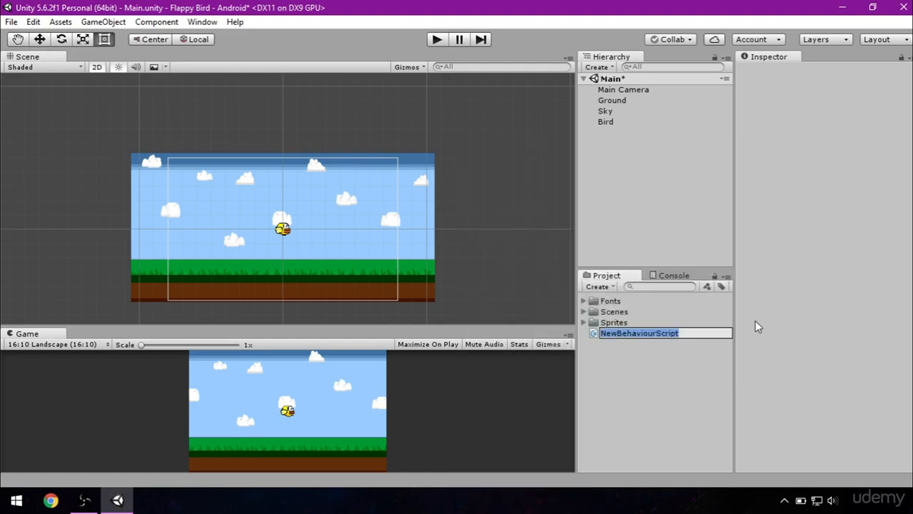
text(V)
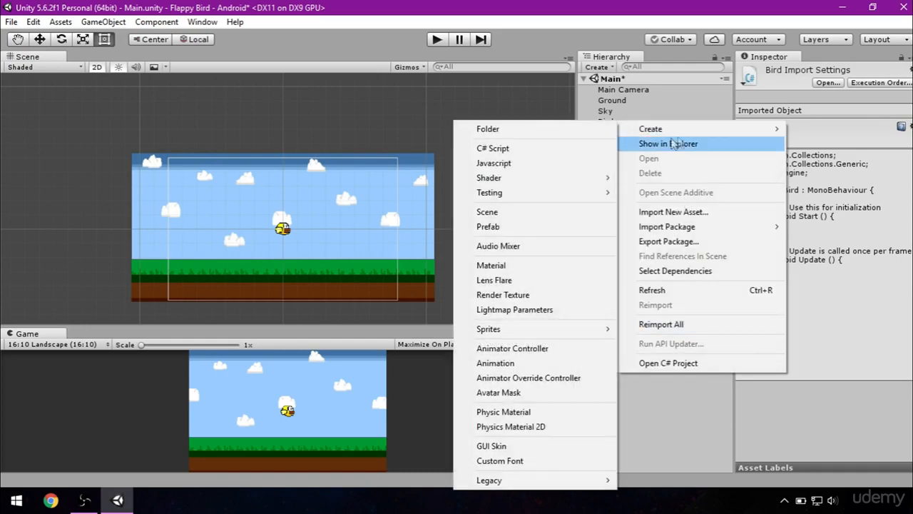
Create a Scripts folder, move the Bird script into it and expand it
click(488, 128)
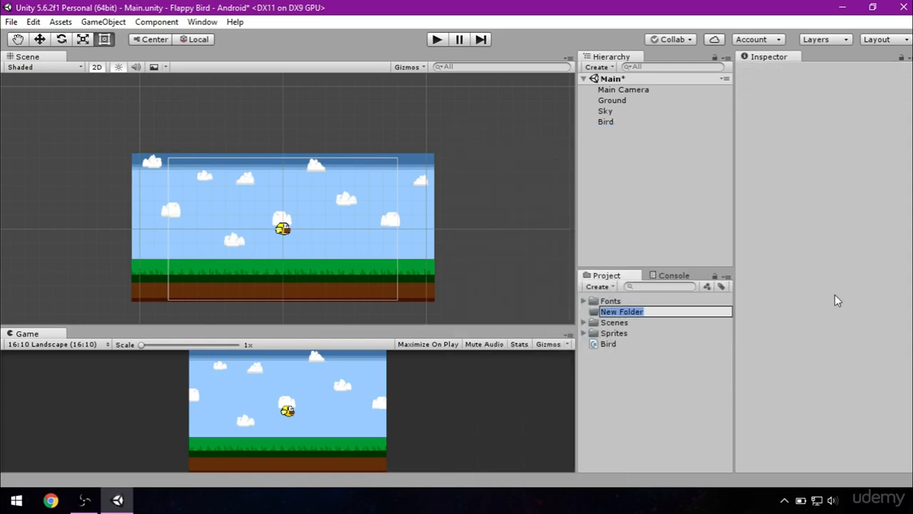
text(Sd)
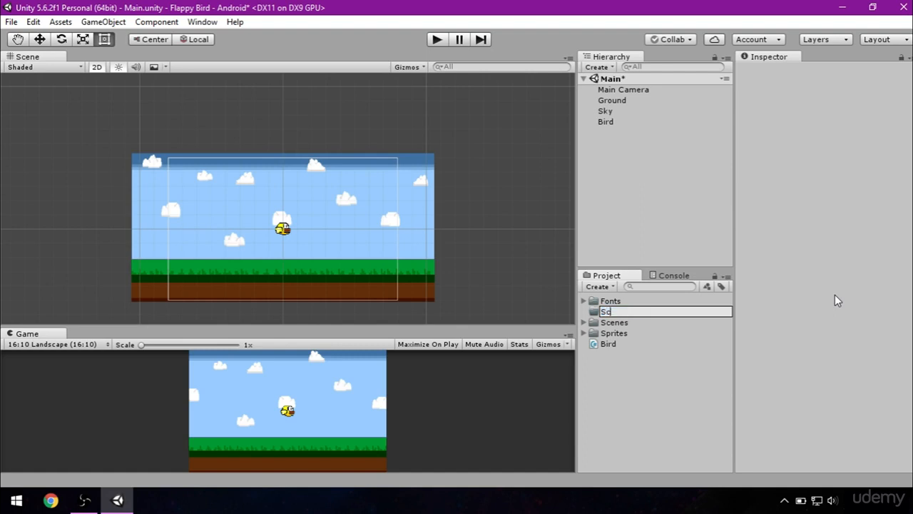
key(Return)
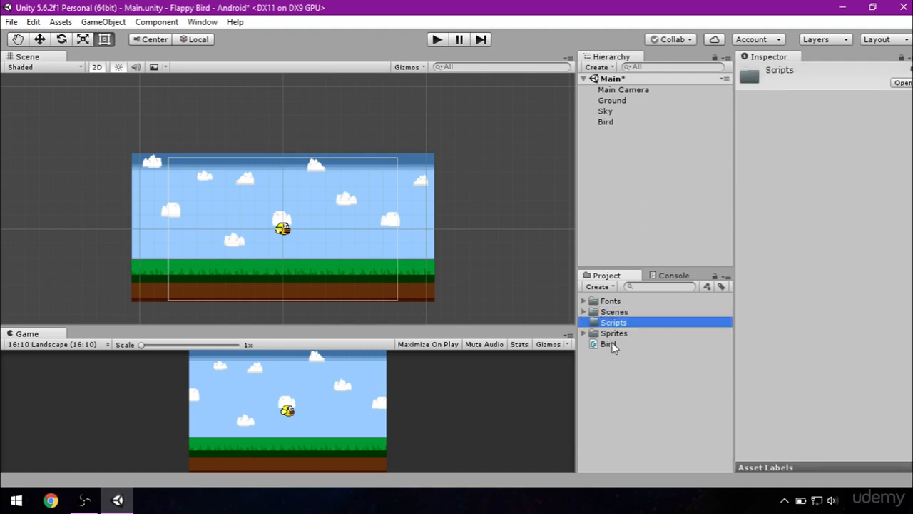
click(607, 343)
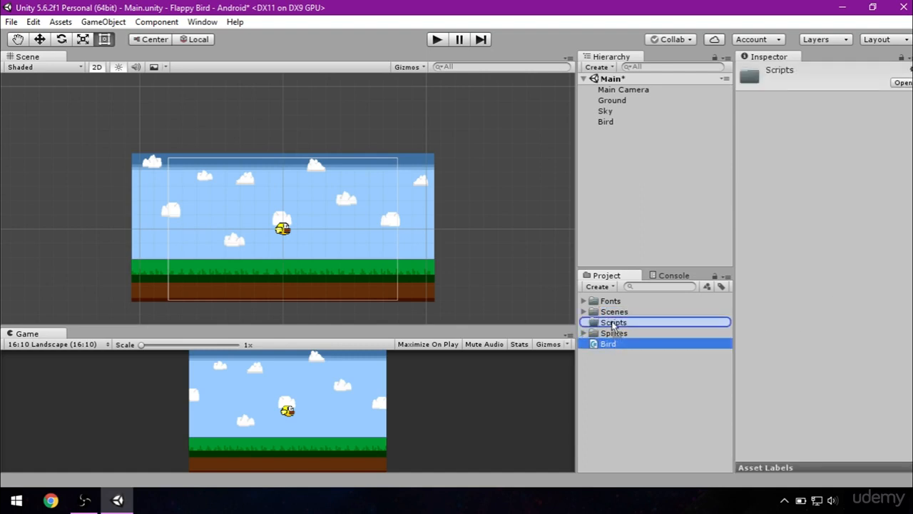
click(613, 322)
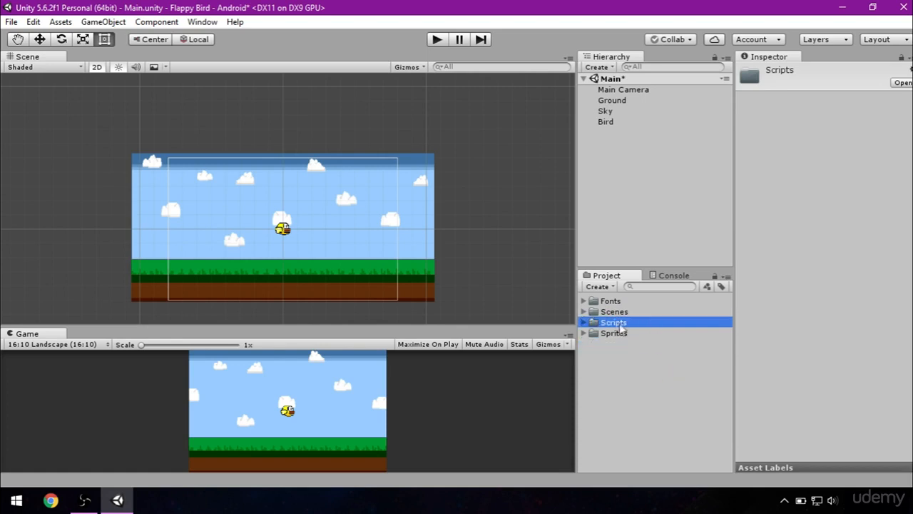
click(584, 322)
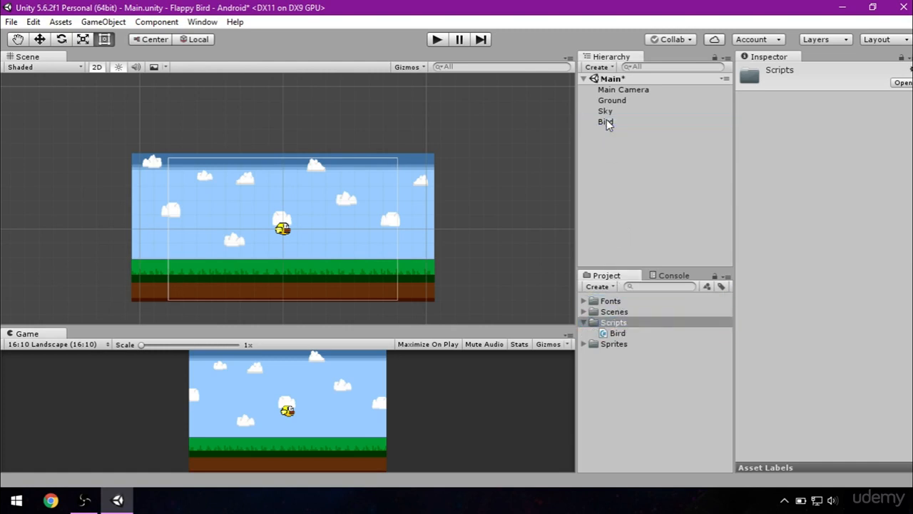
Check the Bird object's components, then open the Bird script in Visual Studio
click(605, 121)
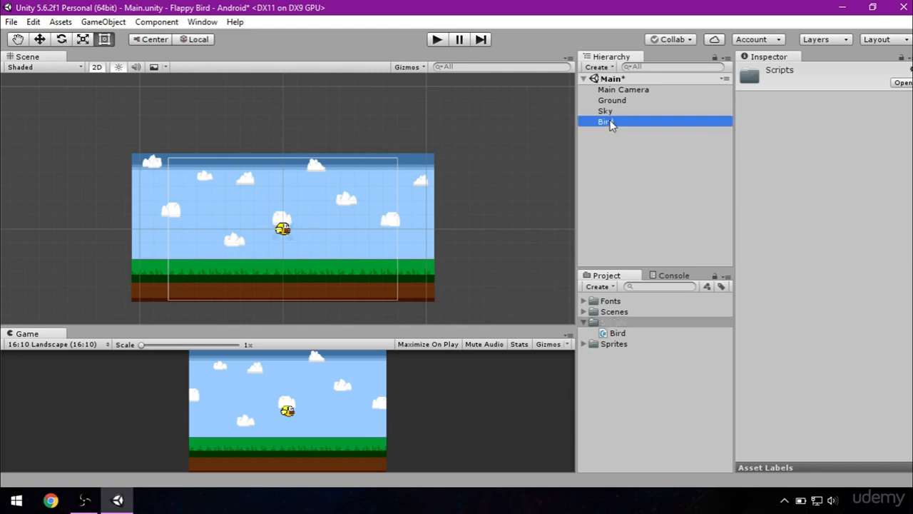
click(605, 122)
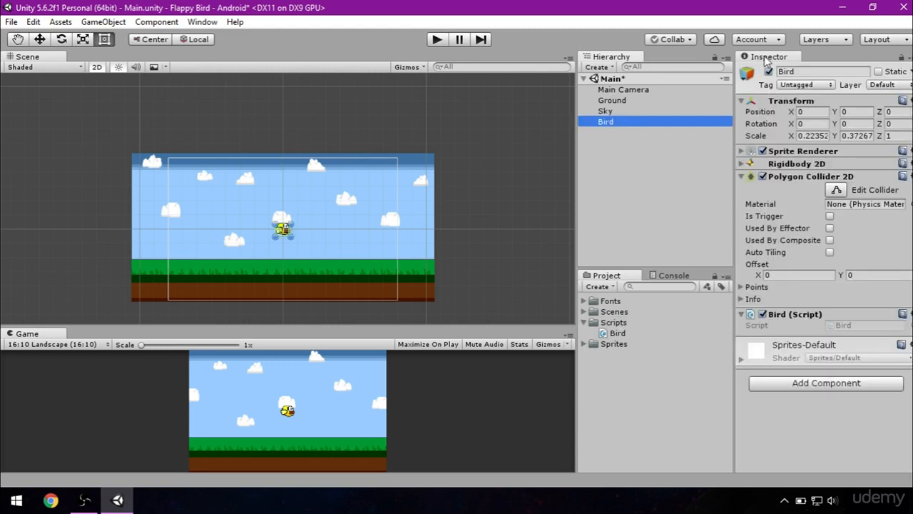
mouse_move(860, 320)
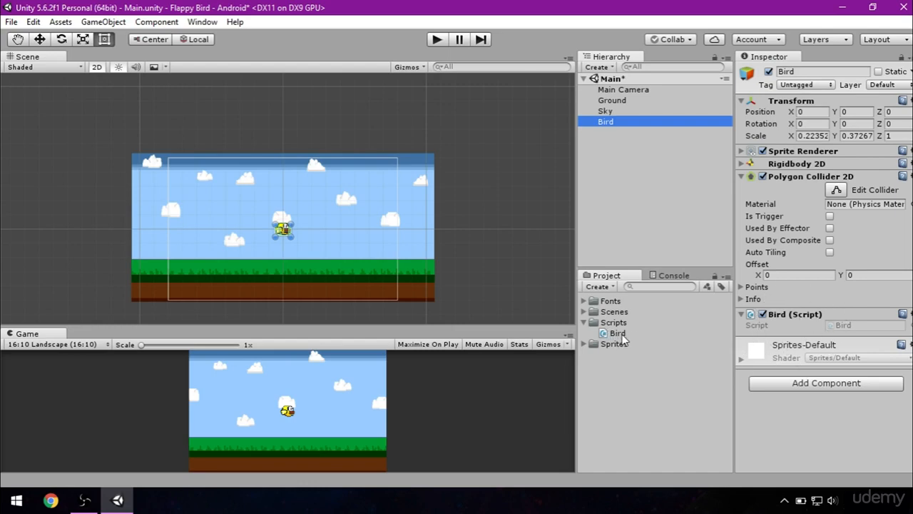
double_click(617, 333)
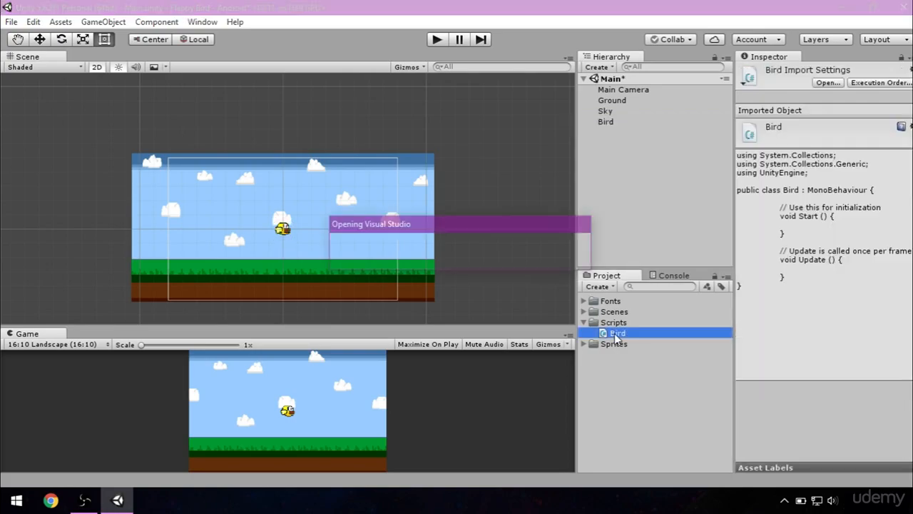
double_click(615, 332)
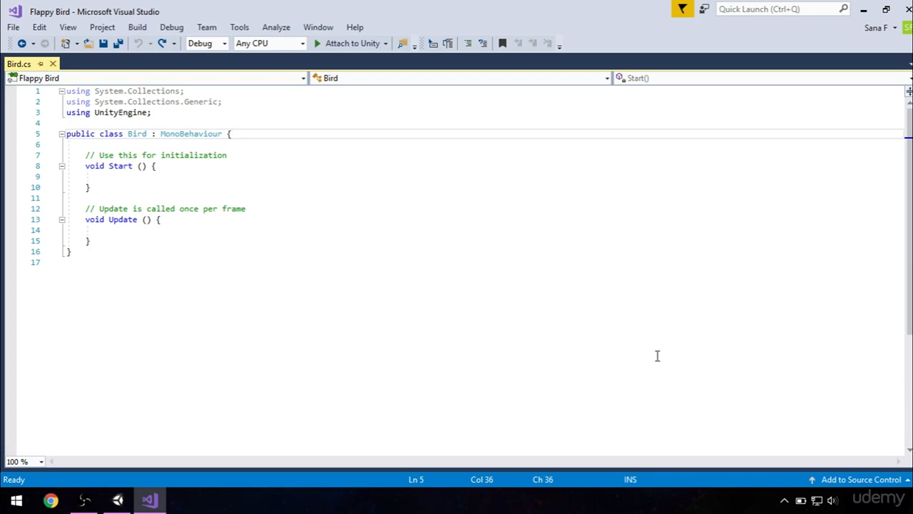
Declare 'private Rigidbody2D rb;' and assign rb = GetComponent<Rigidbody2D>() in Start
key(enter)
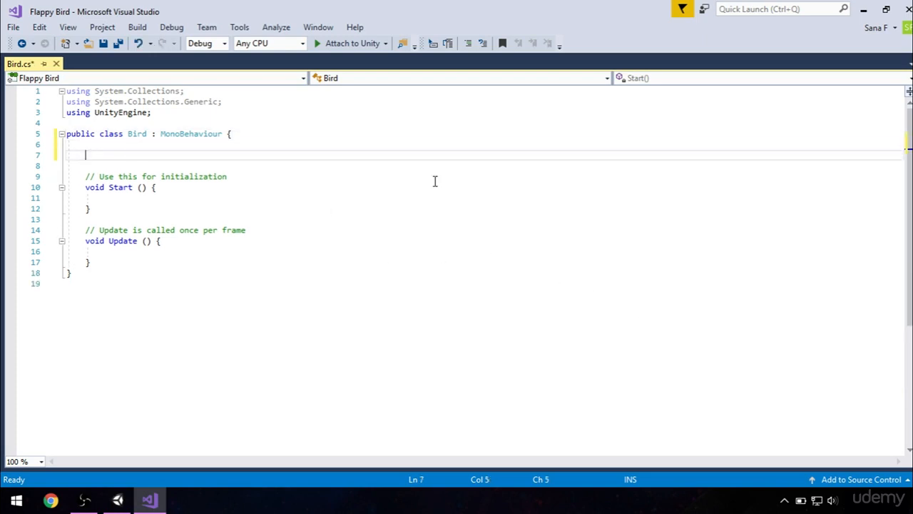
text(private rigidbody2D)
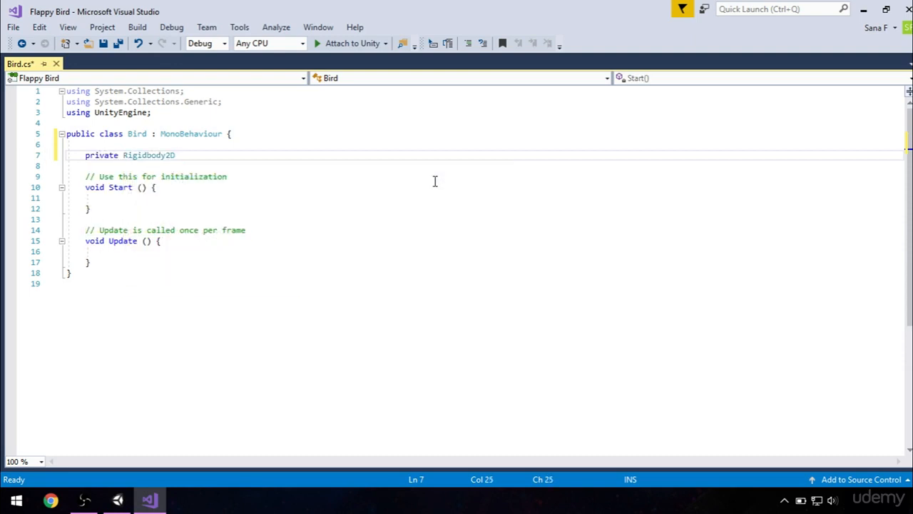
text(rb;)
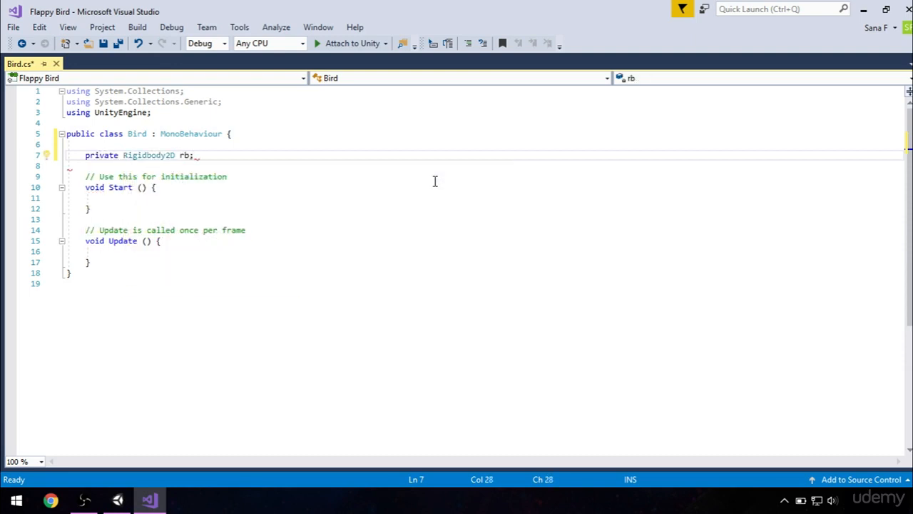
click(156, 187)
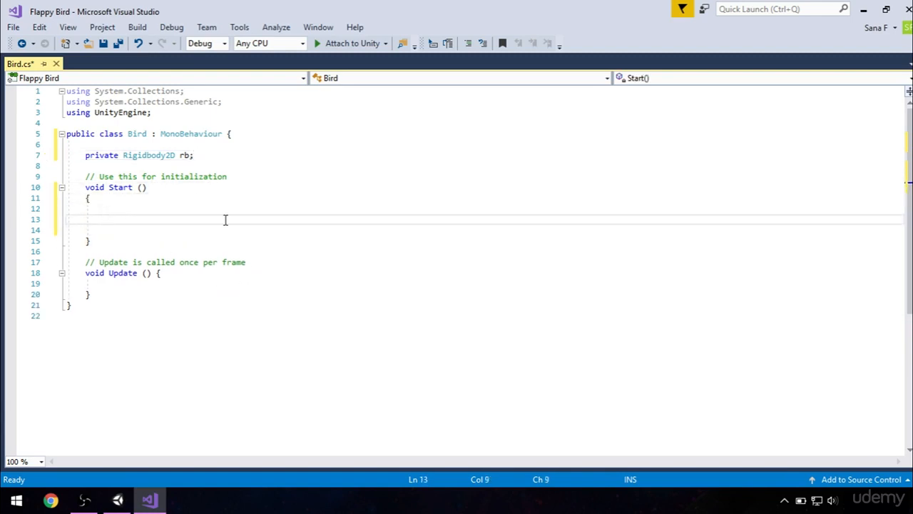
text(rb)
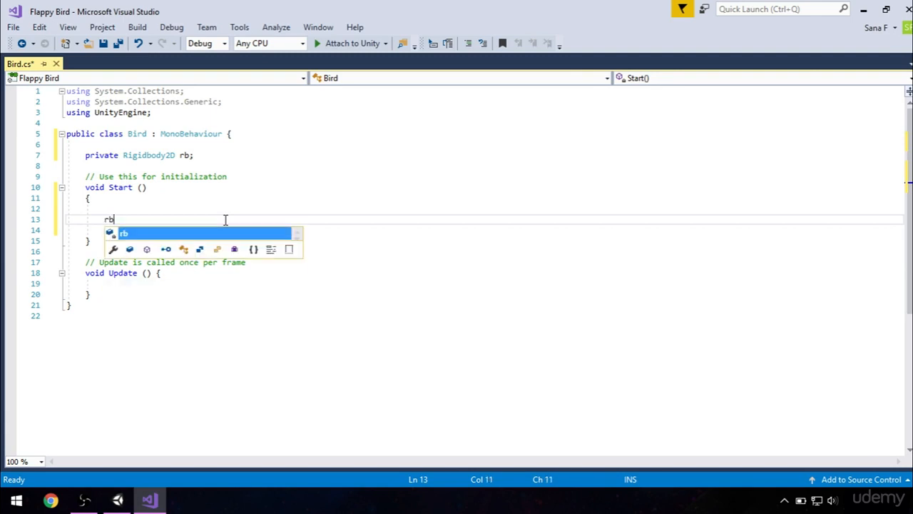
text(= GetComponent<Rigidbody2D>();)
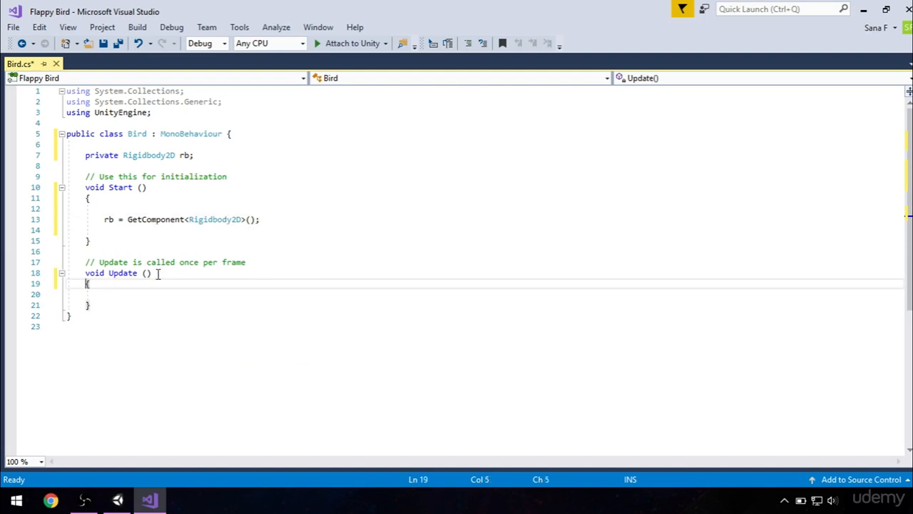
mouse_move(105, 297)
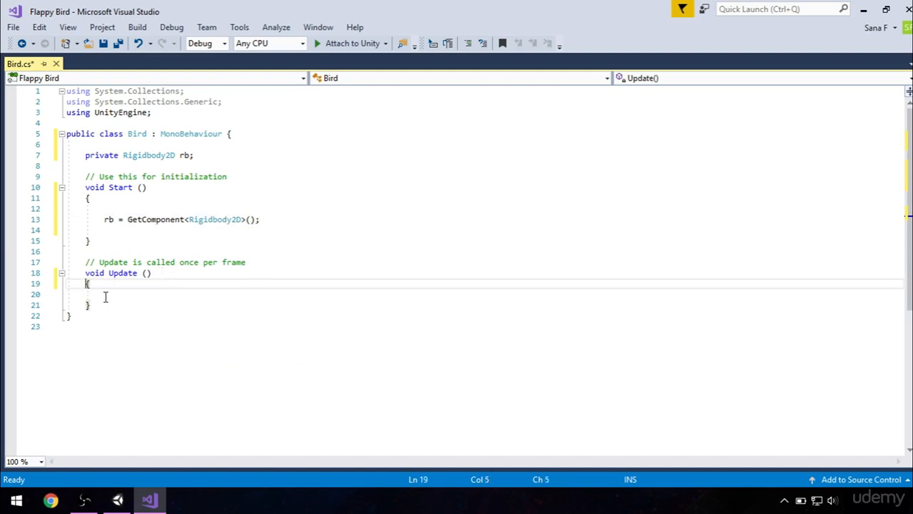
Add an if (Input.GetMouseButtonDown(0)) block inside Update
key(enter)
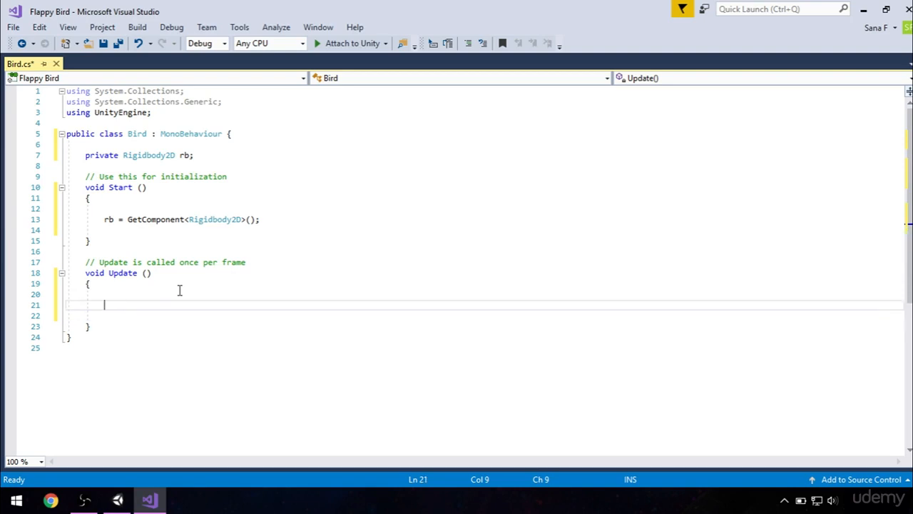
text(if)
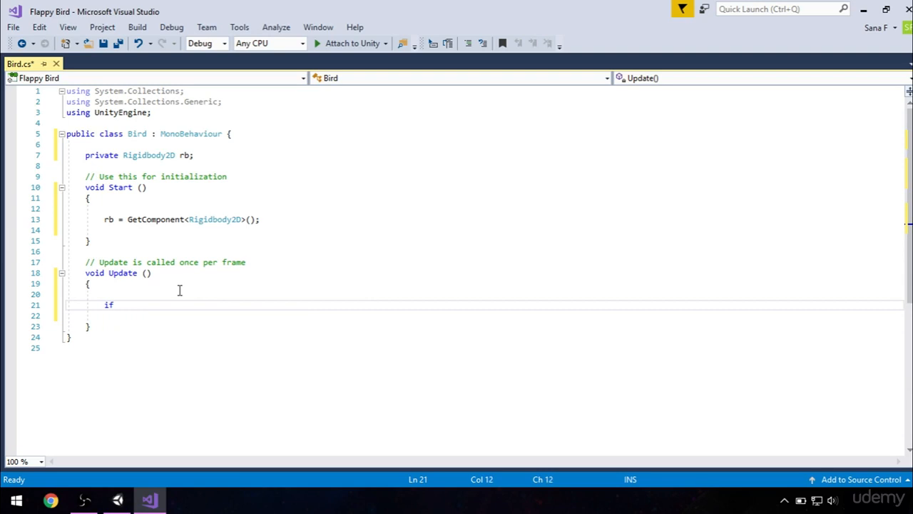
text((Input.)
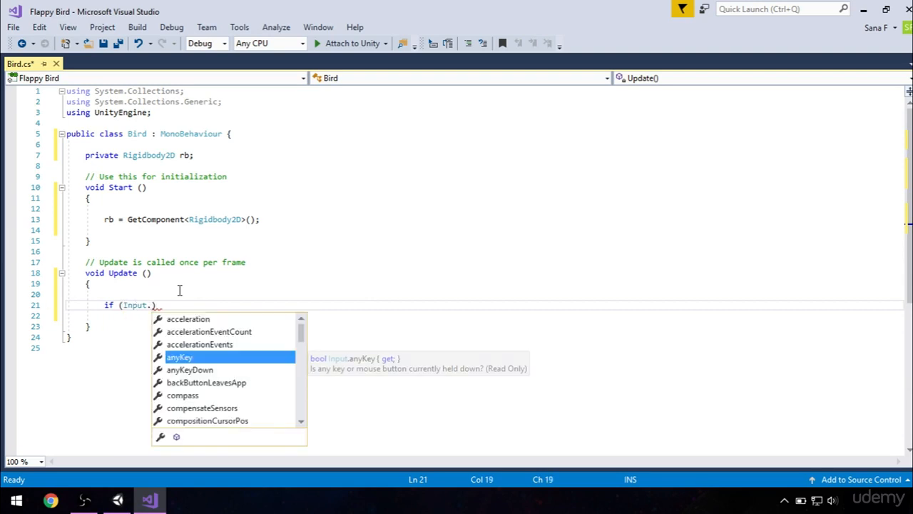
text(GetMouseButtonDown)
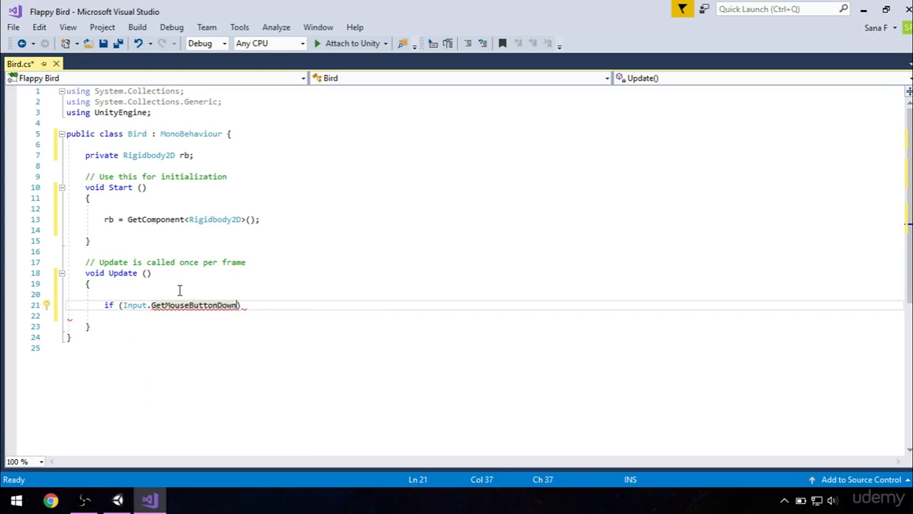
text((0))
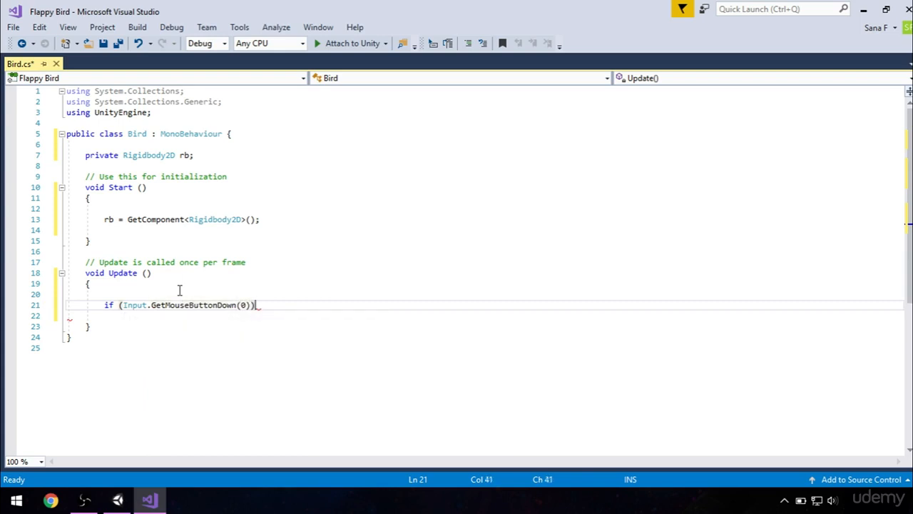
key(enter)
text({)
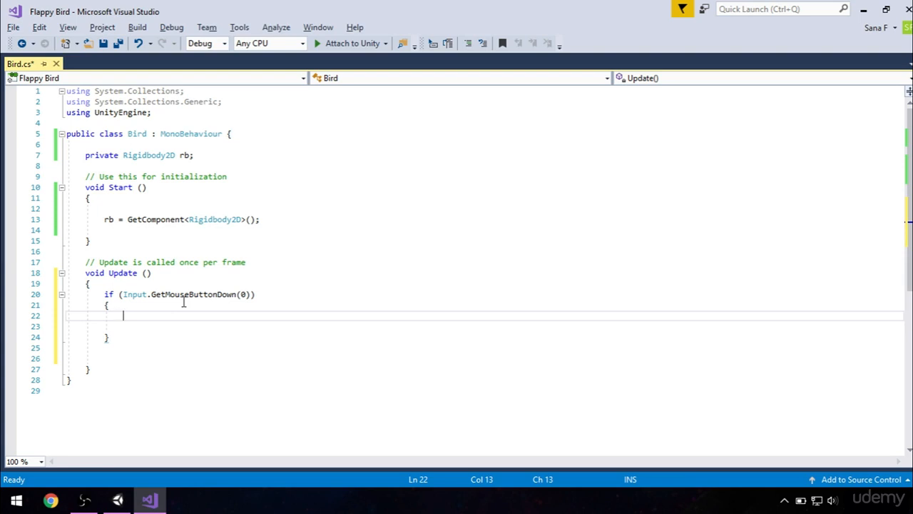
In the click block, set rb.velocity to Vector2.zero, then to new Vector2(0, 2)
text(rb.velocity =)
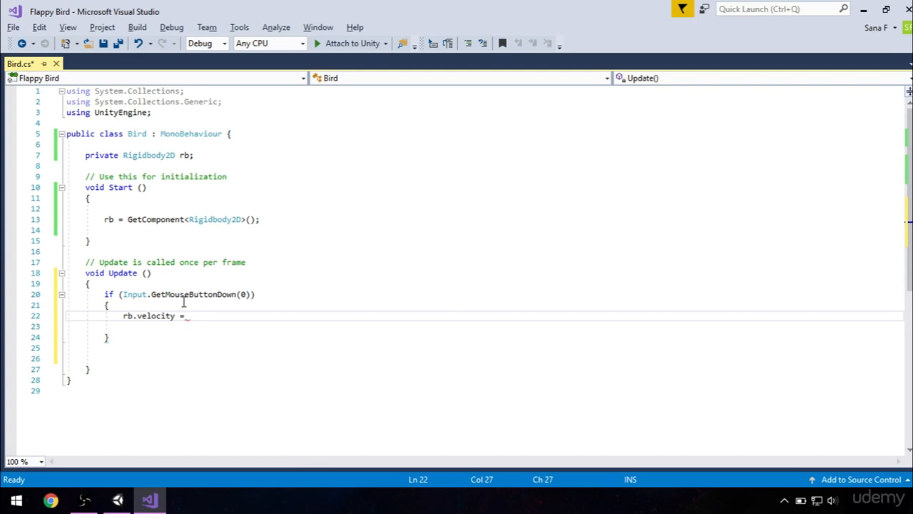
text(Vector2.zero;)
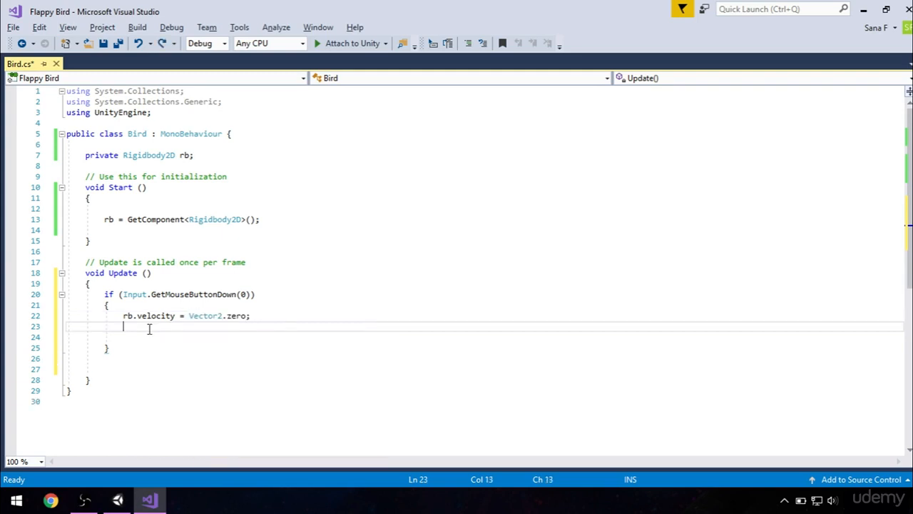
text(rb.velocity =)
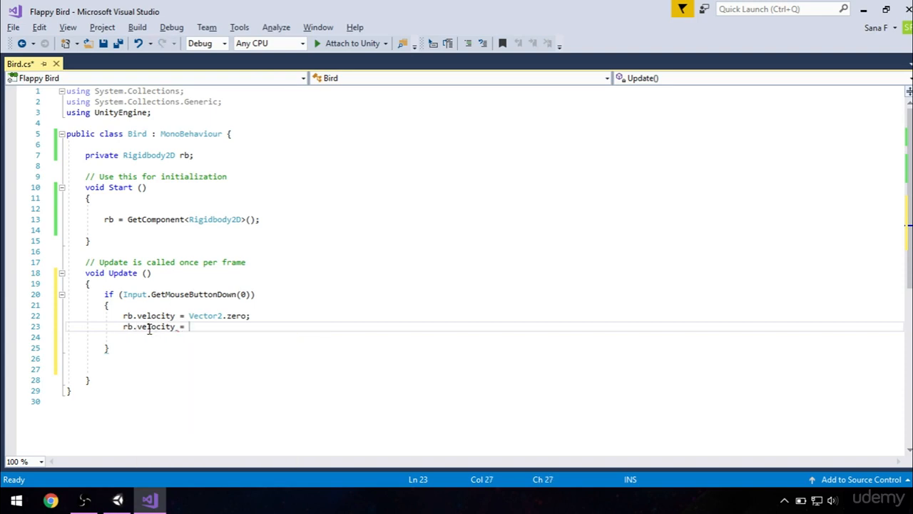
text(new Vector2)
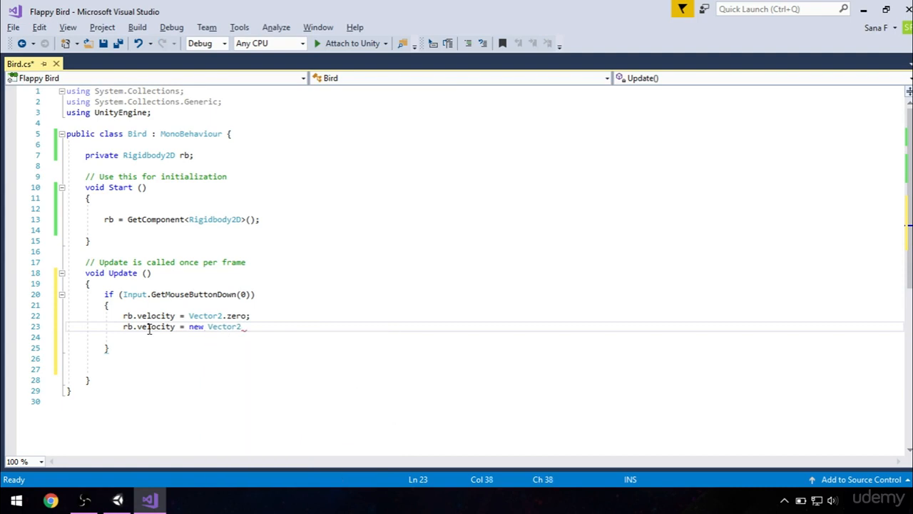
text((0,)
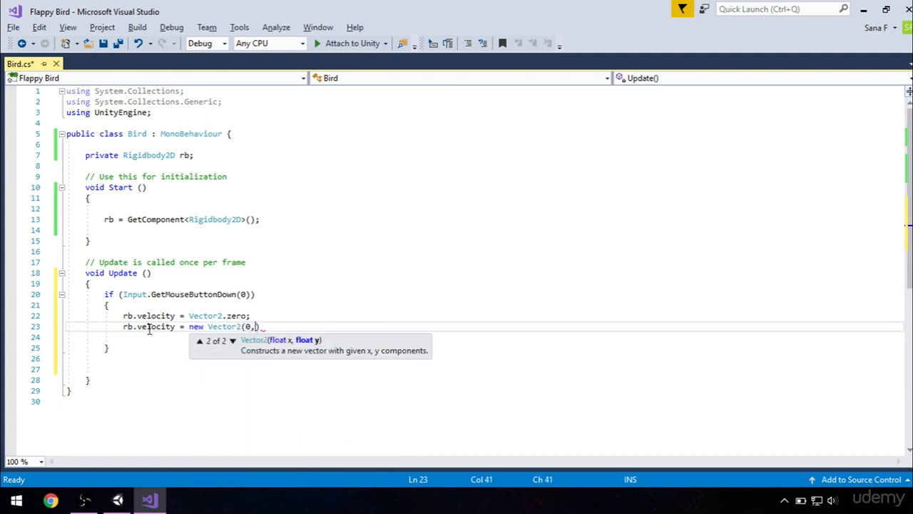
text(2)
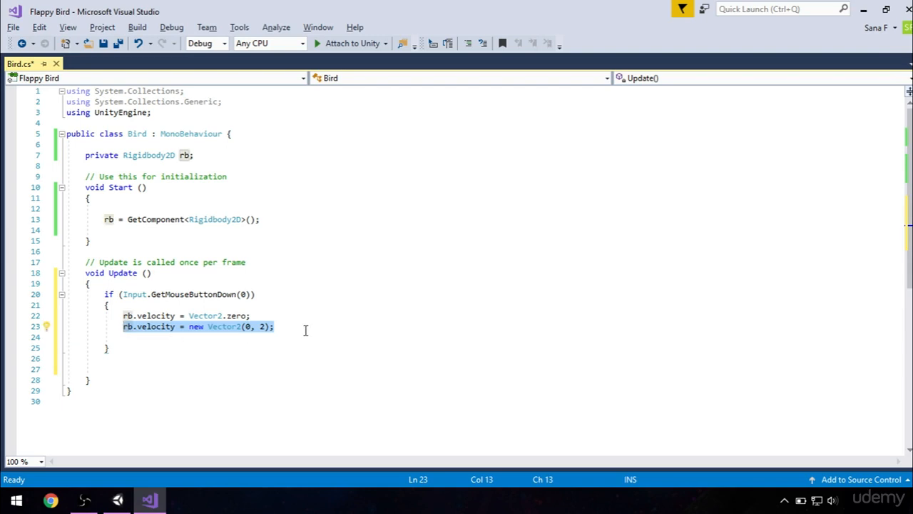
Replace the velocity line with rb.AddForce(new Vector2(0, 200)); and save Bird.cs
key(Delete)
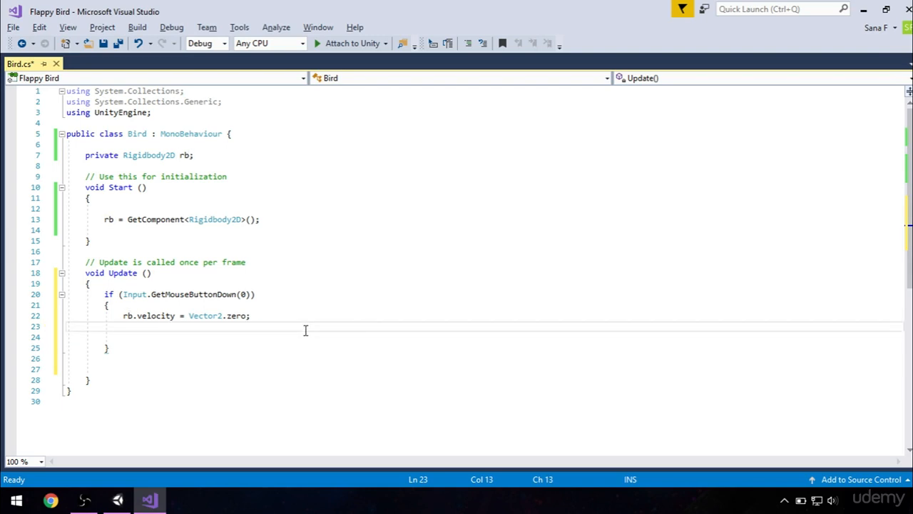
text(rb.AddForce()
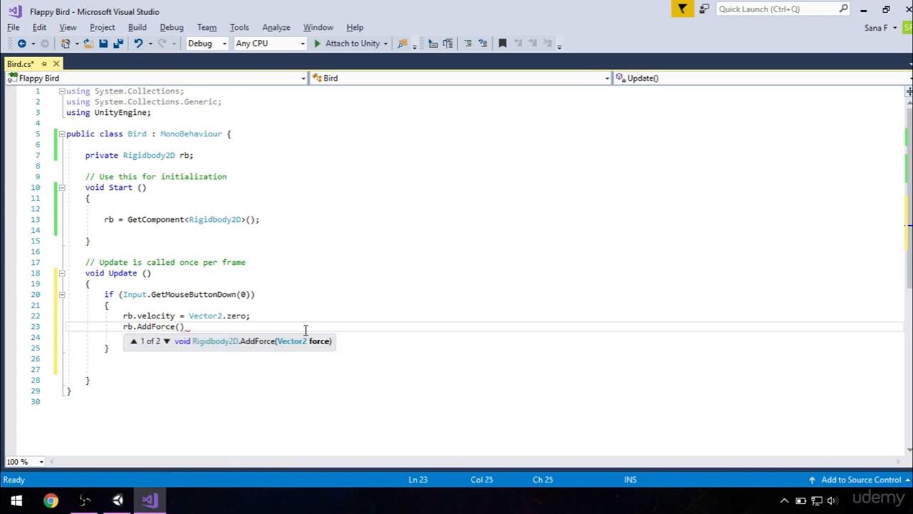
text(new Vector2()
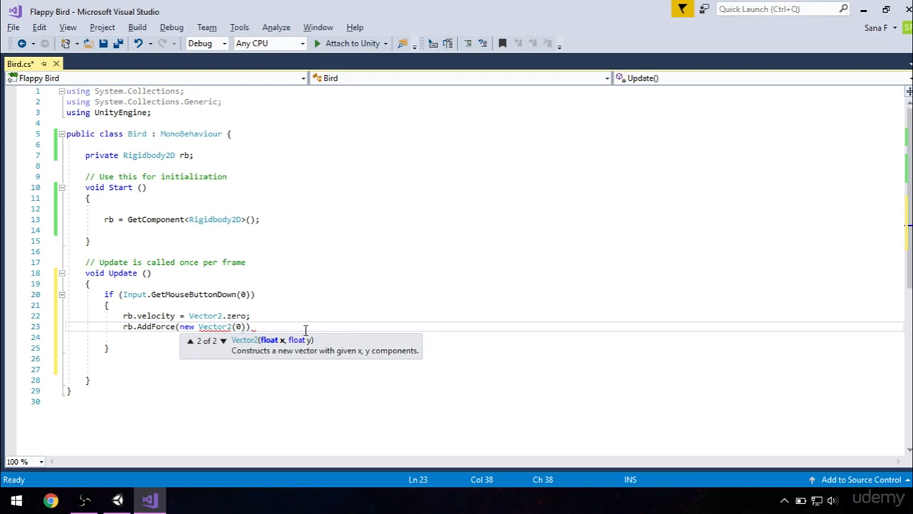
text(0, 200))
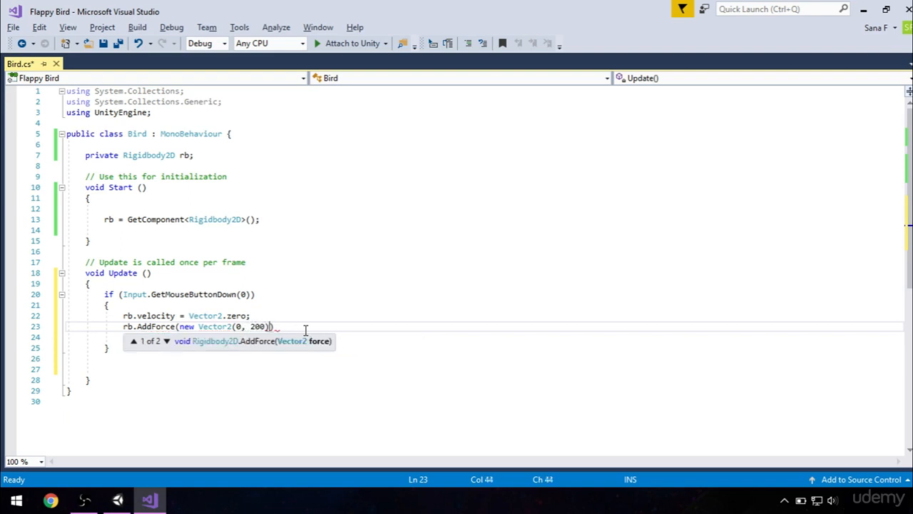
text(;)
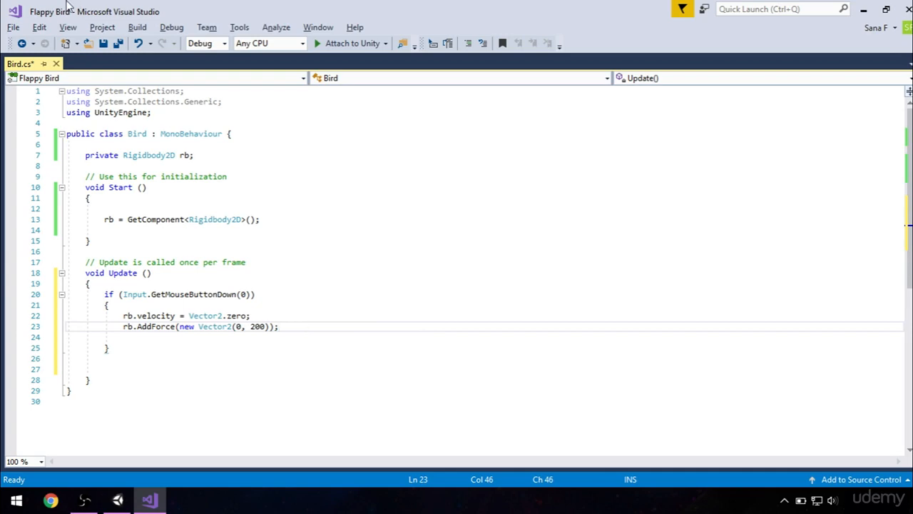
key(ctrl+s)
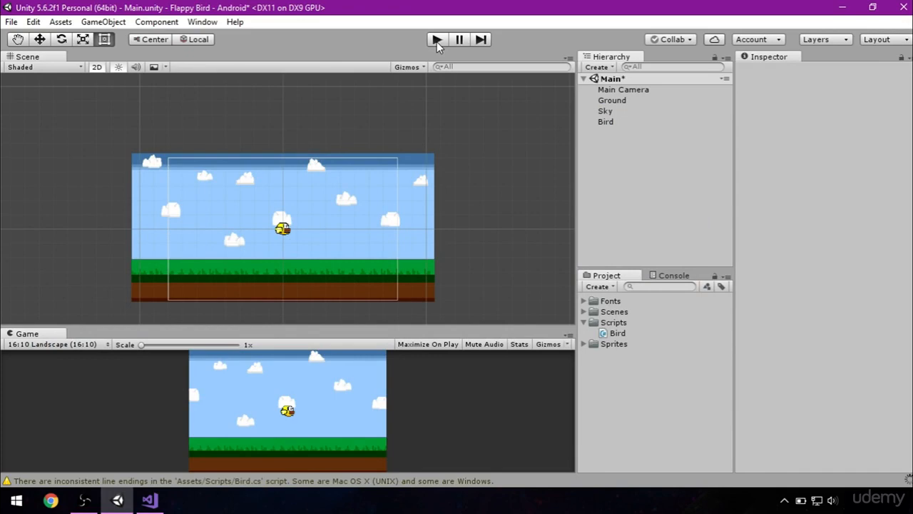
Run Play mode, watch the bird fall onto the Ground, then stop playing
click(436, 39)
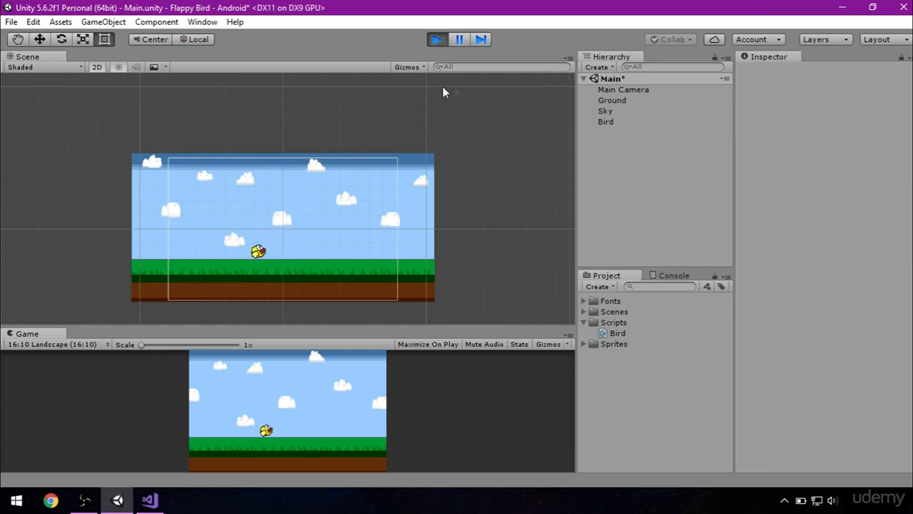
click(437, 40)
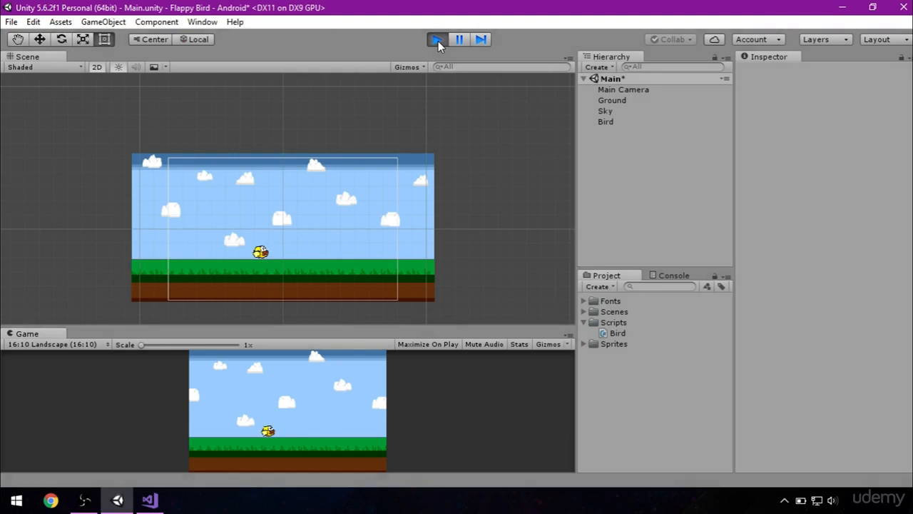
click(436, 40)
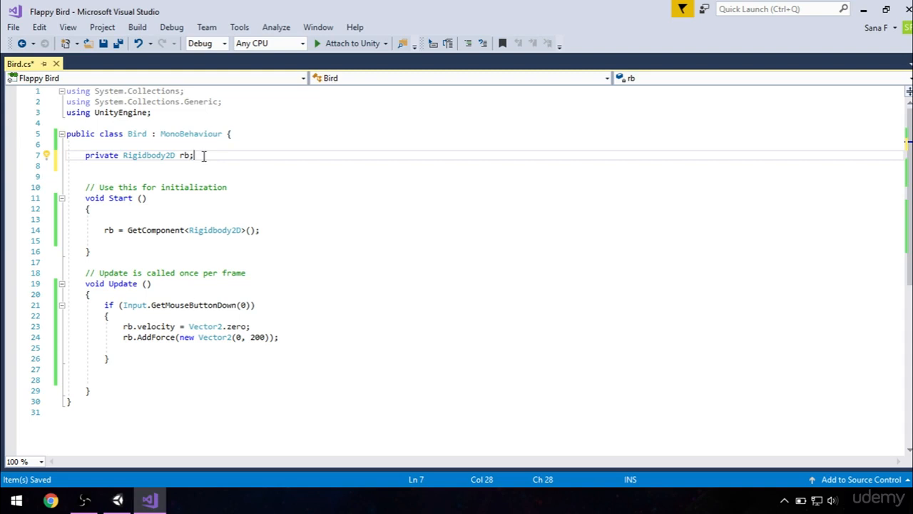
Declare 'private bool isDead = false;' below the rb field and save the Bird script
key(Return)
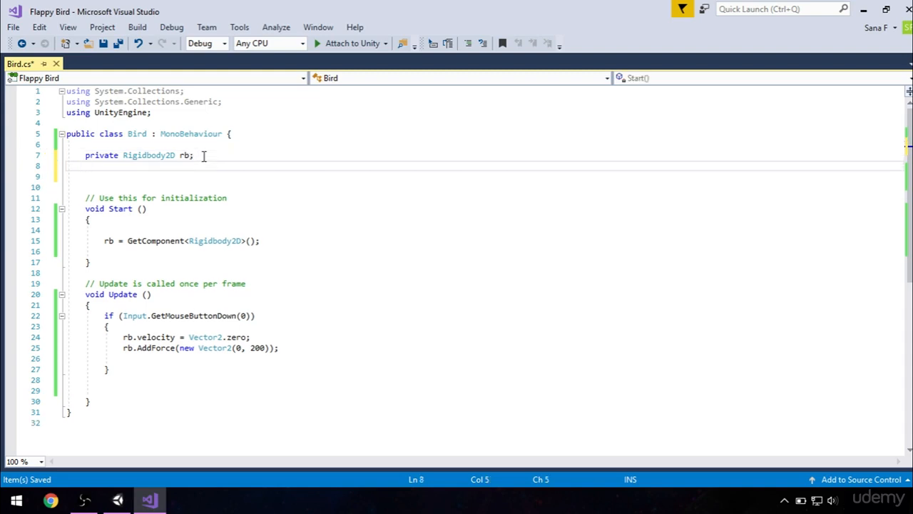
text(private)
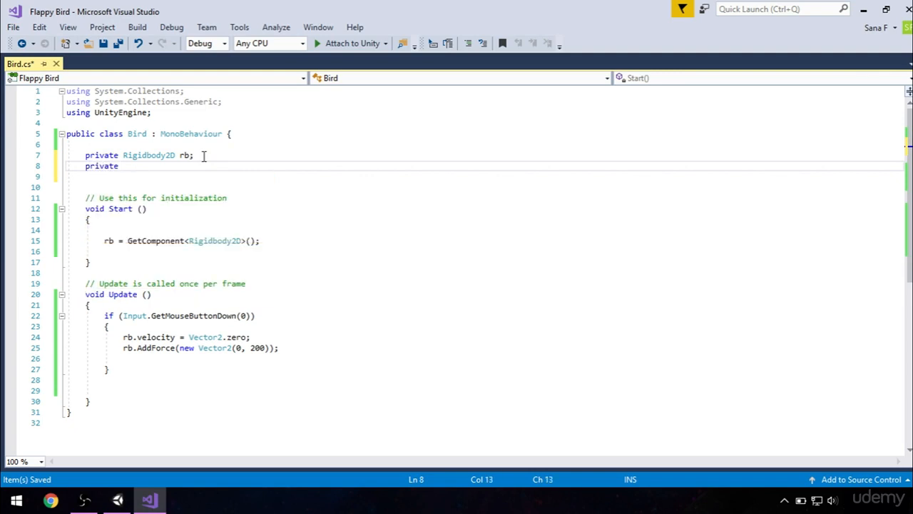
text(bool i)
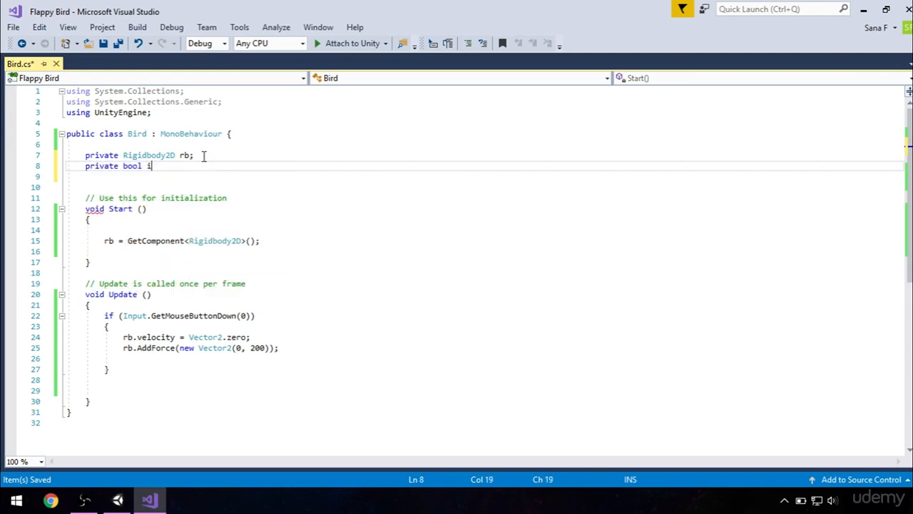
text(sDead)
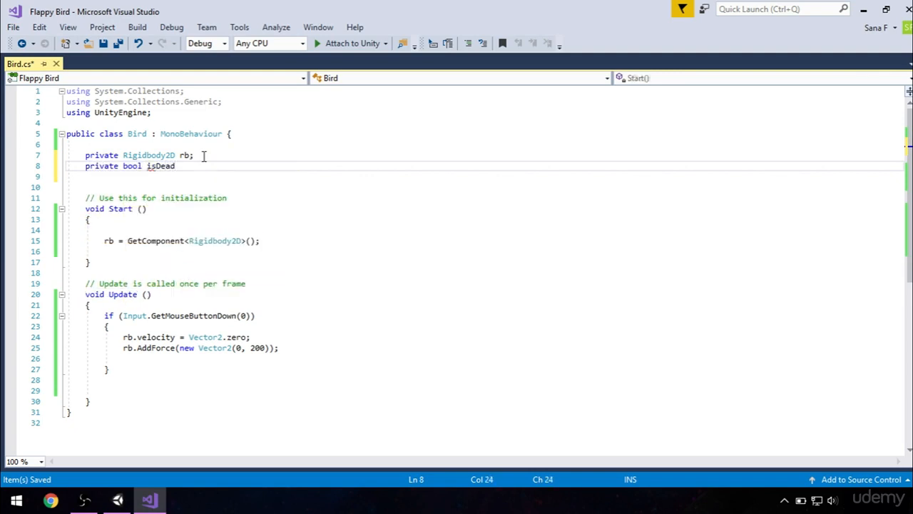
text(=)
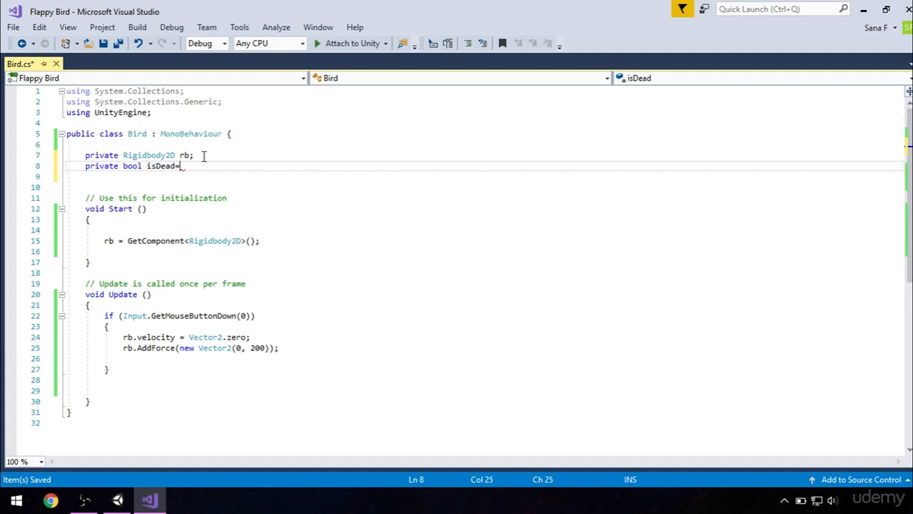
text(false;)
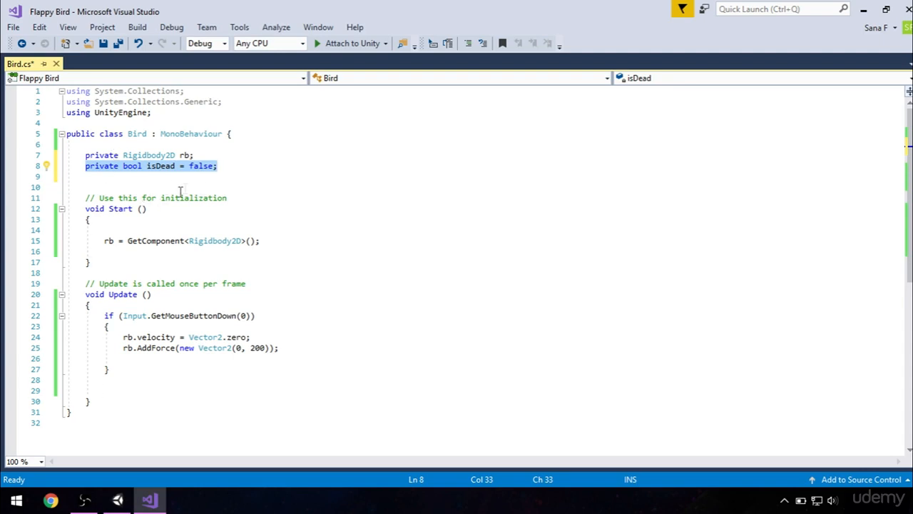
key(ctrl+s)
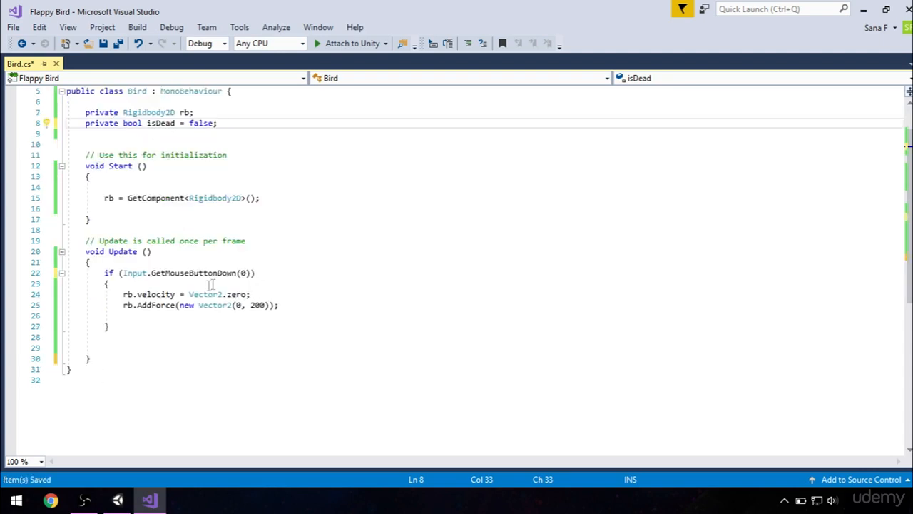
mouse_move(216, 247)
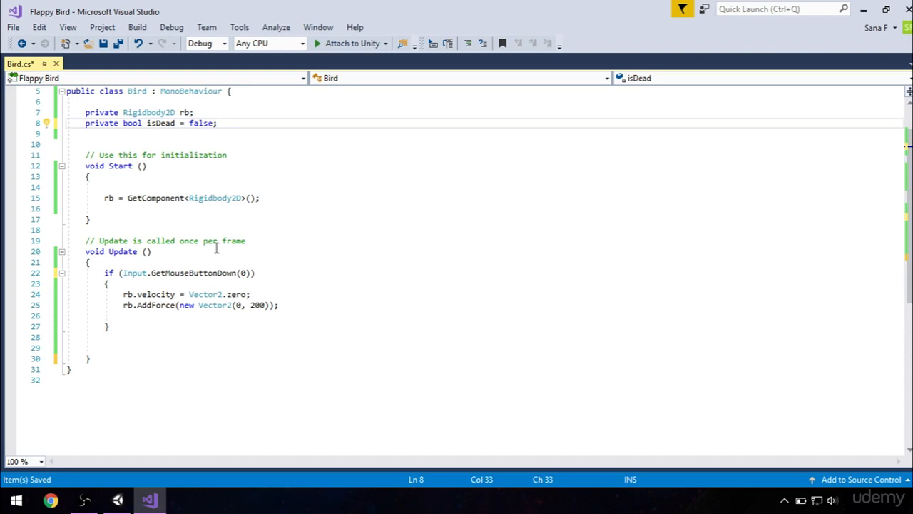
mouse_move(125, 273)
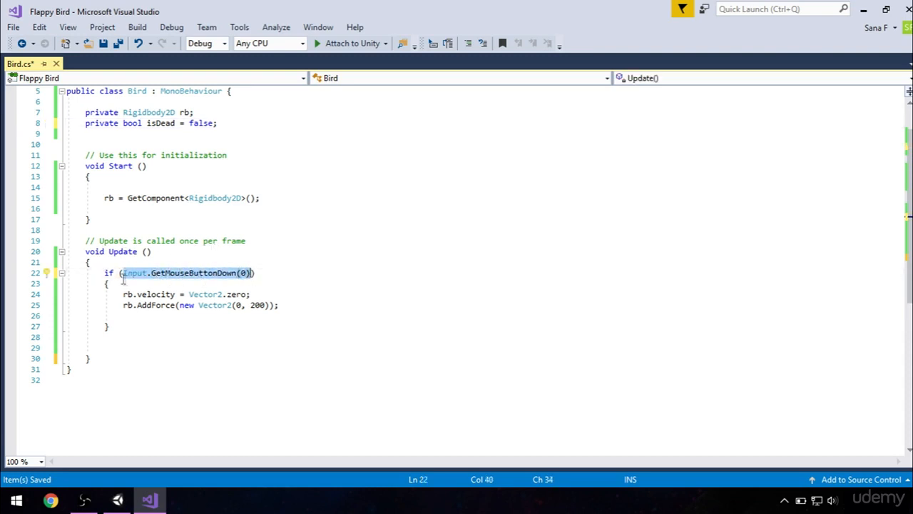
Prefix Update's click condition with 'isDead == false &&' and add a blank line after Update
click(451, 272)
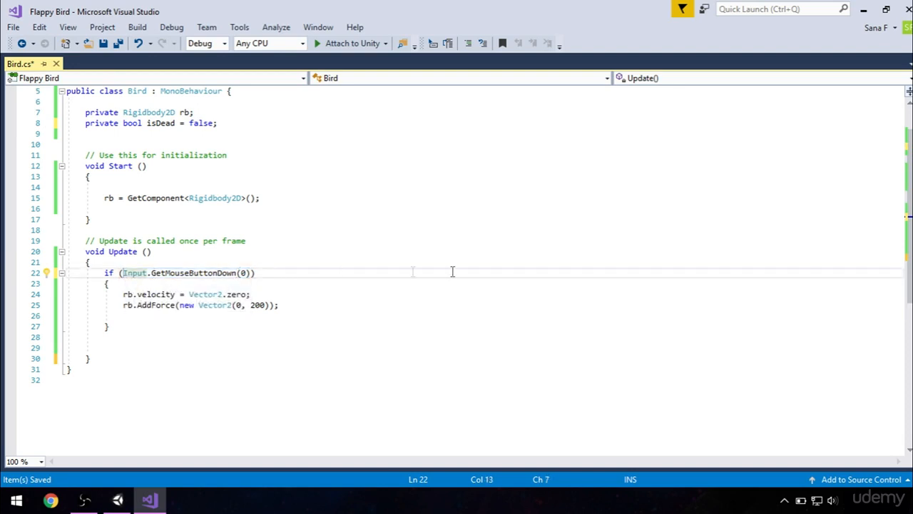
text(isDead==)
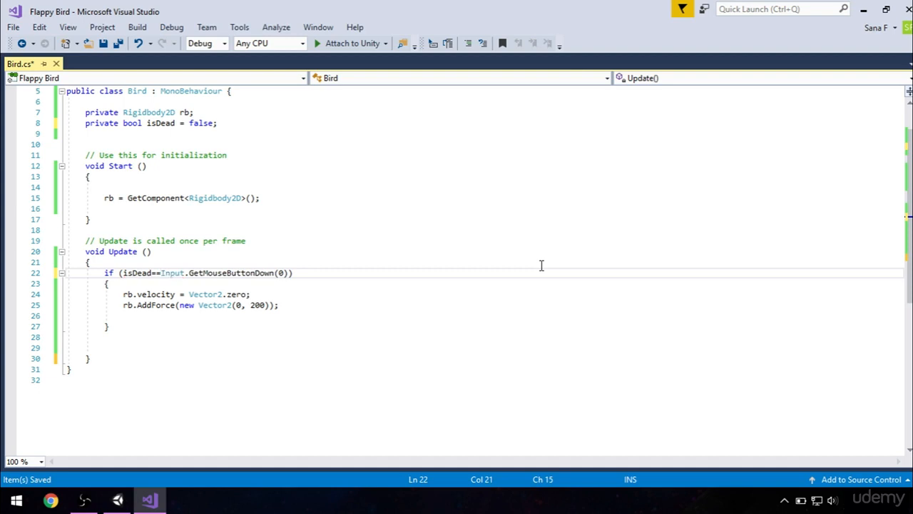
text(false)
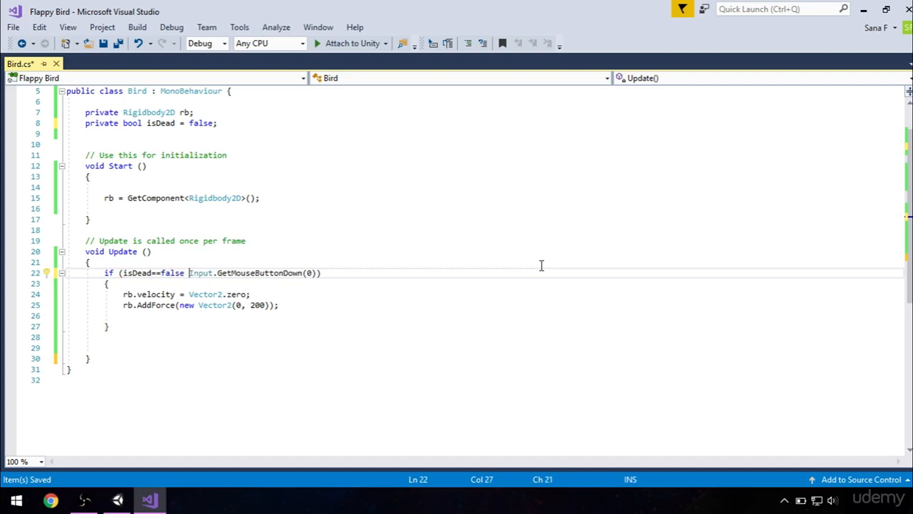
text(&&)
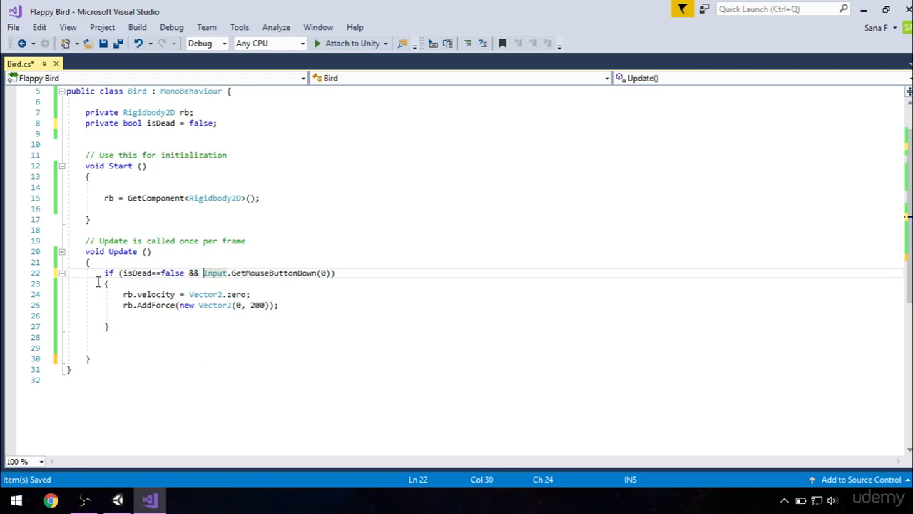
mouse_move(135, 273)
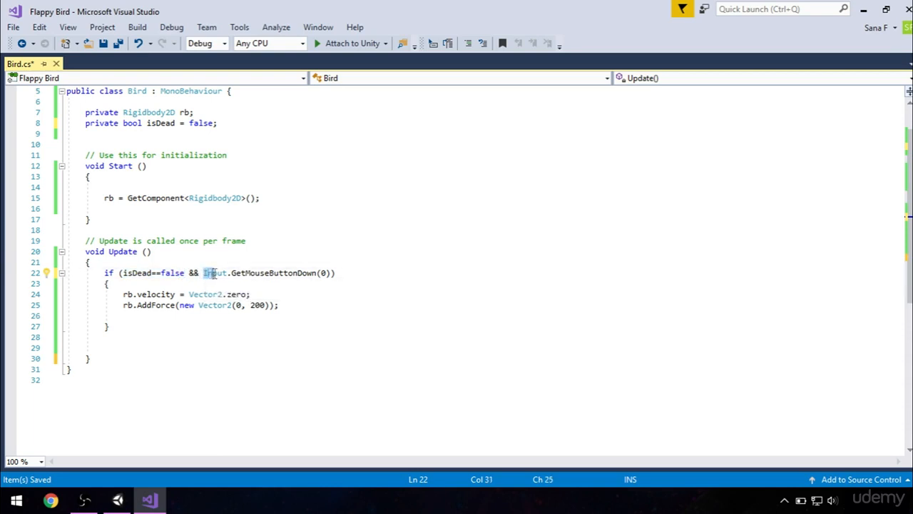
click(332, 272)
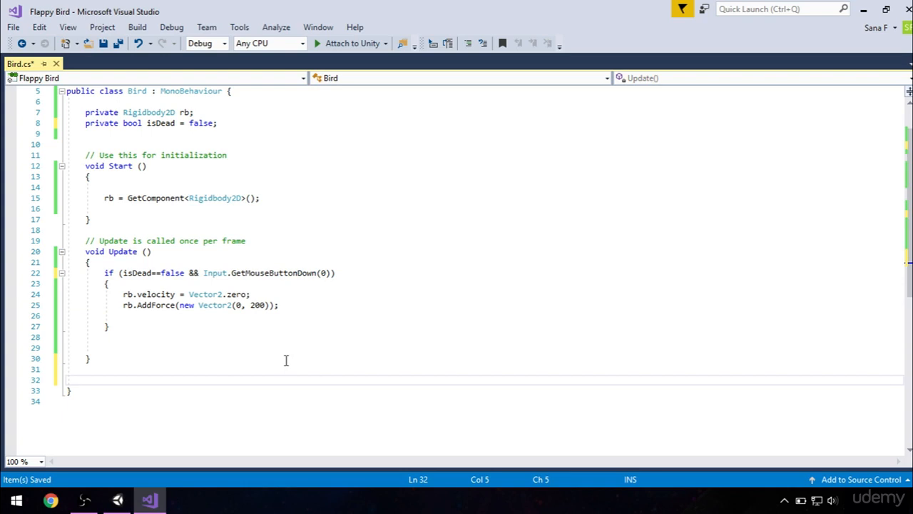
Below Update, write 'private void OnCollisionEnter2D(Collision2D collision)' setting isDead to true
click(86, 379)
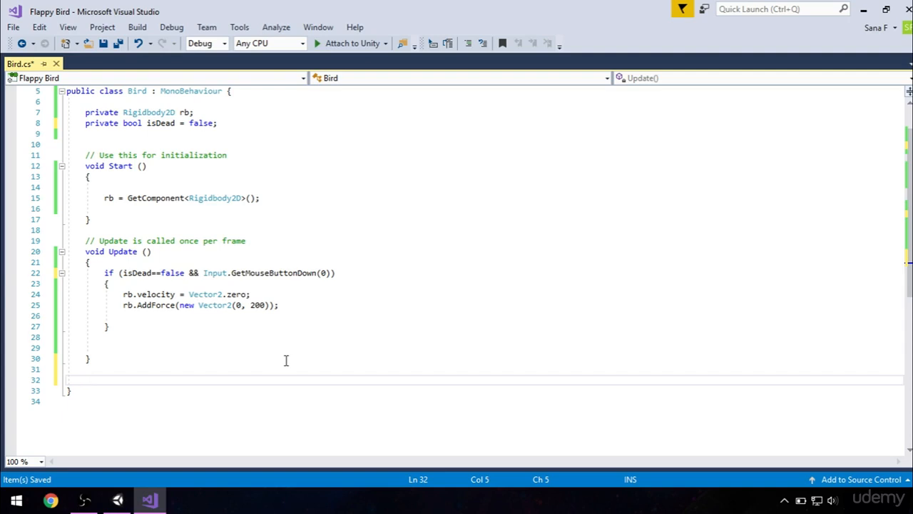
text(private void)
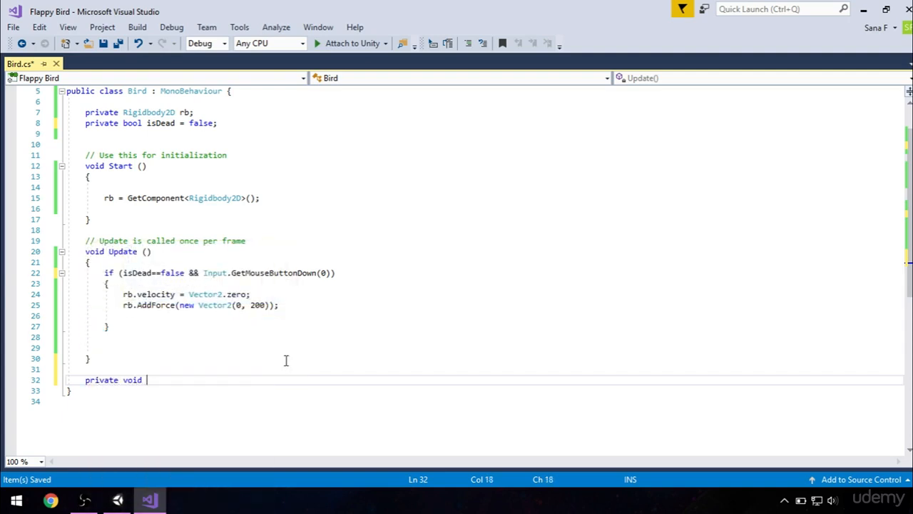
text(On)
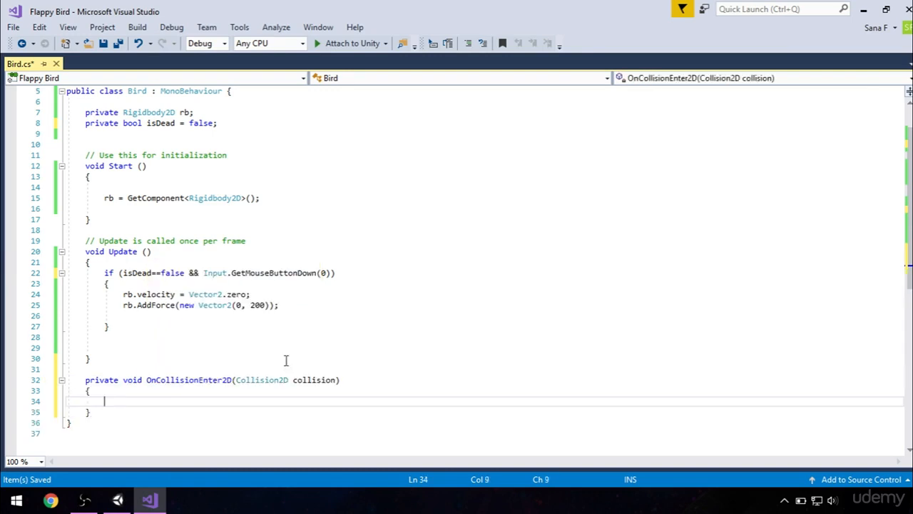
text(isDead = true;)
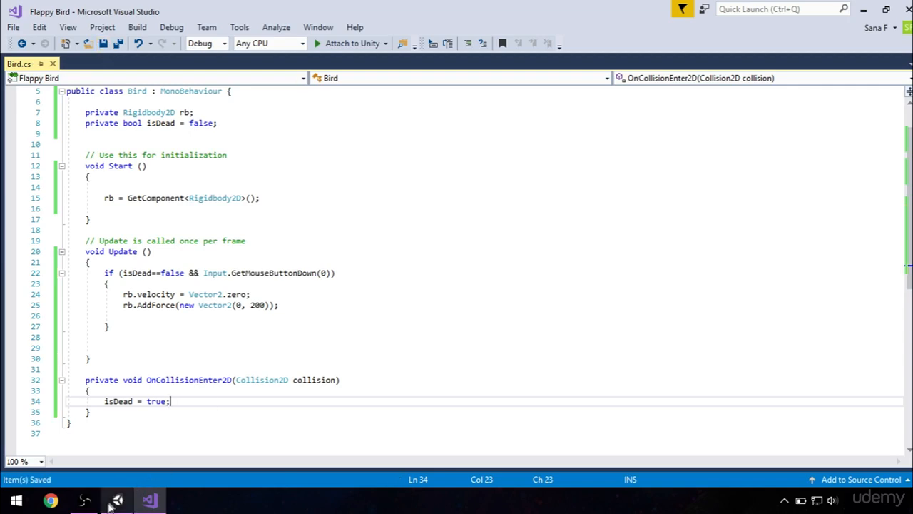
In Unity, play-test so the grounded bird ignores clicks, then stop and start a new run
click(117, 499)
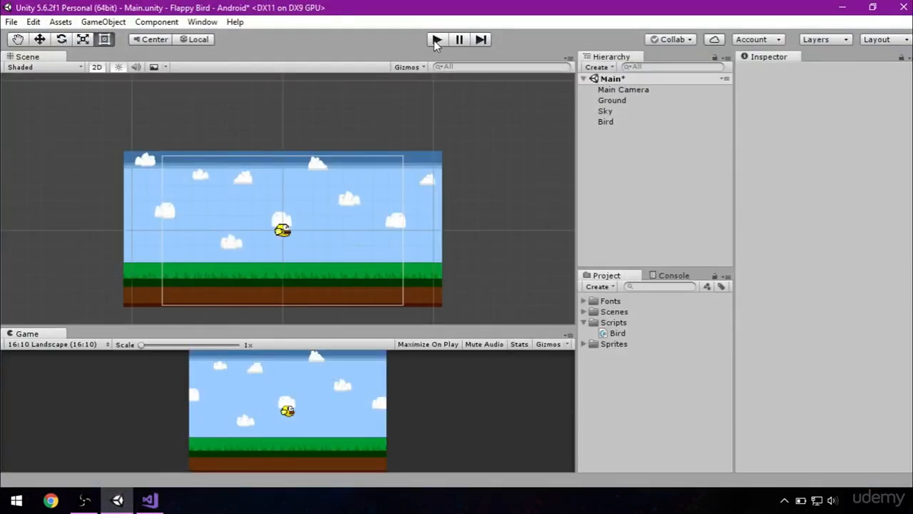
click(436, 39)
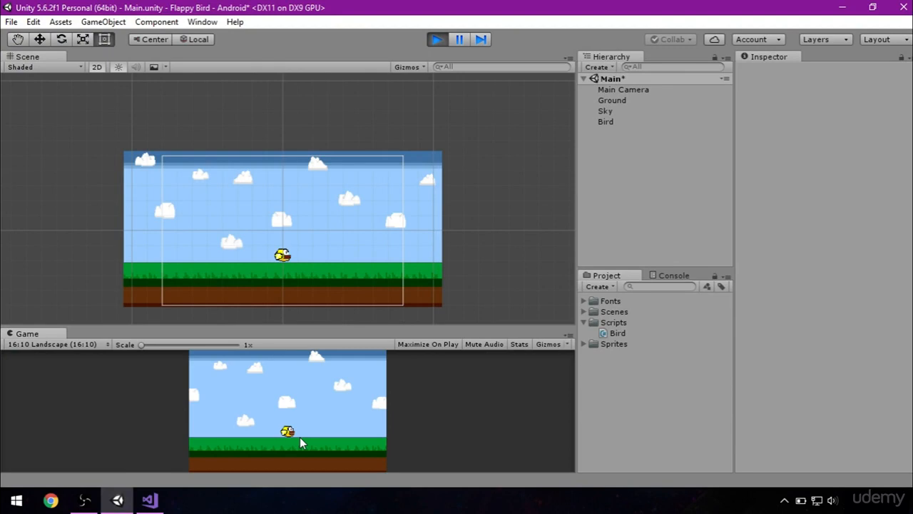
mouse_move(335, 449)
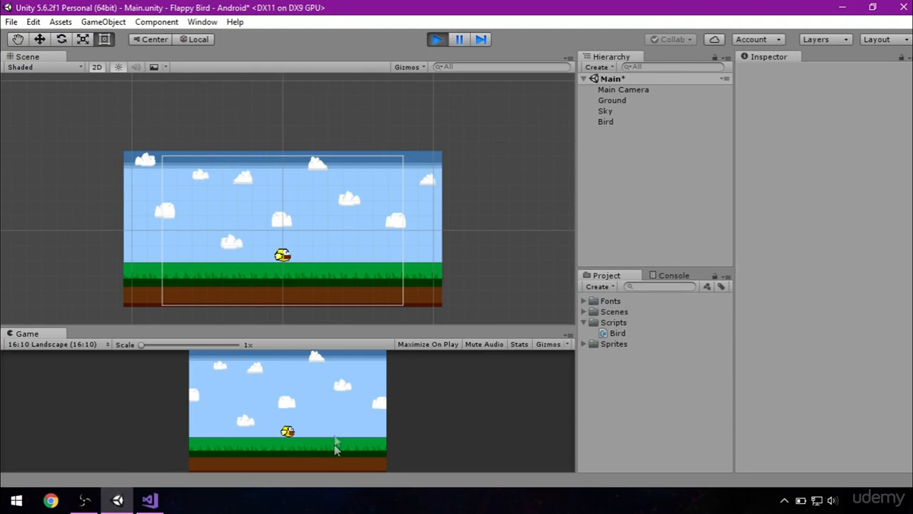
mouse_move(357, 411)
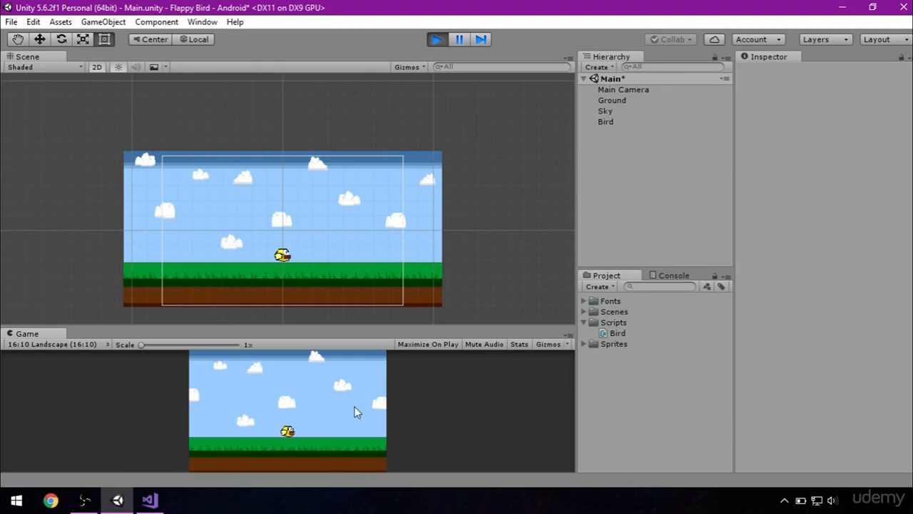
mouse_move(310, 418)
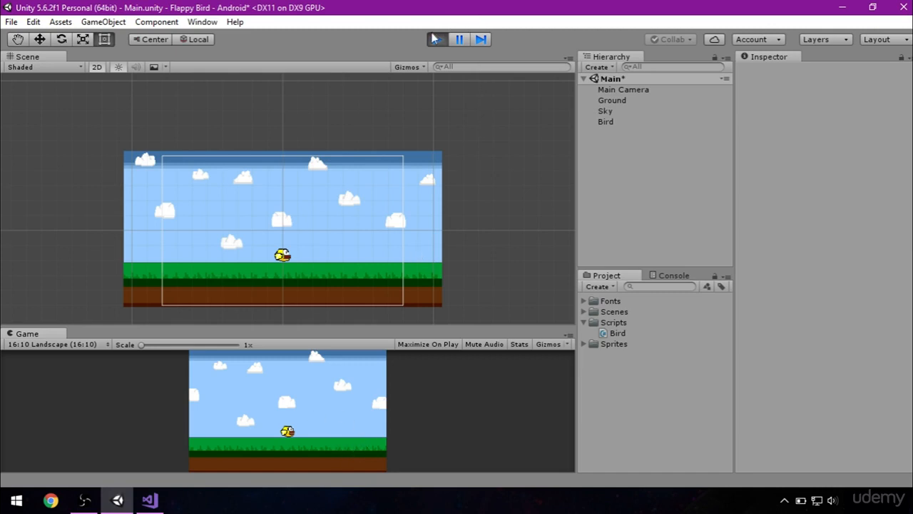
click(437, 39)
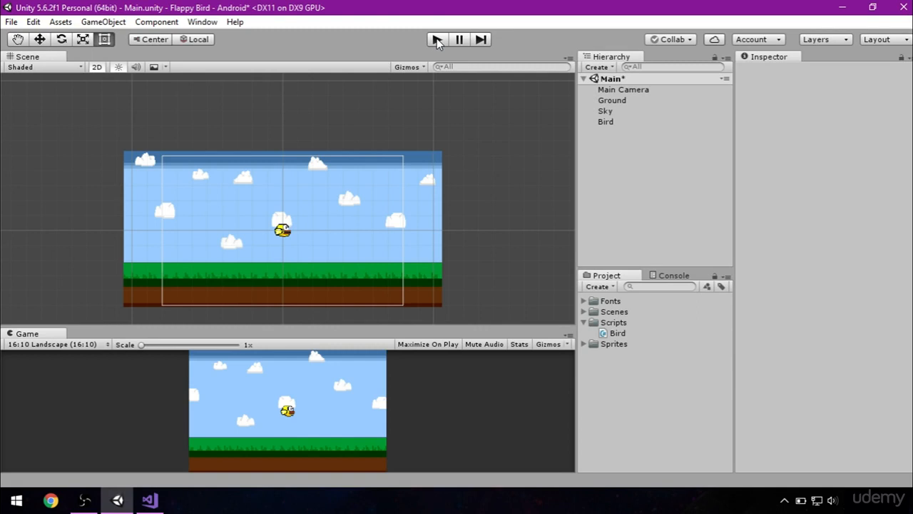
click(436, 40)
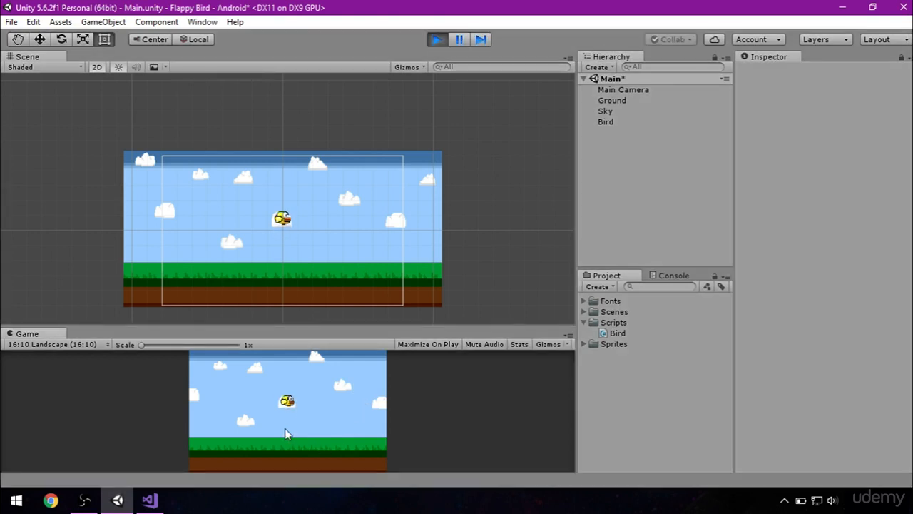